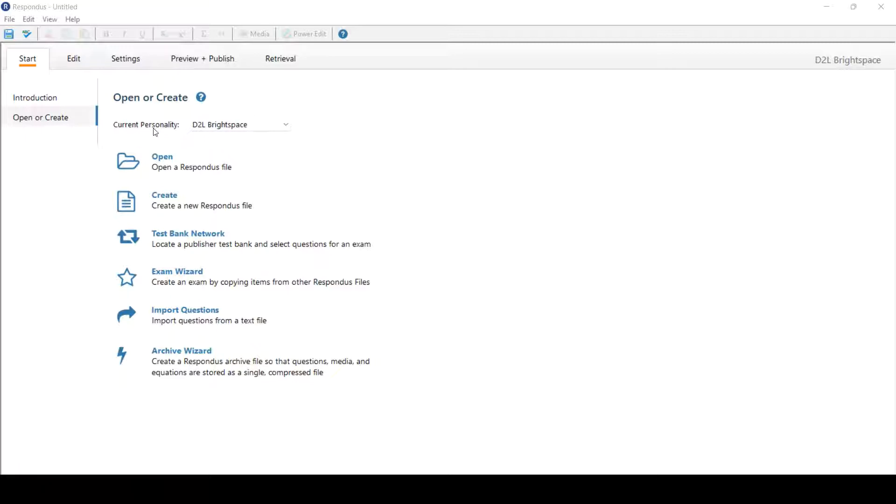
- Create an Exam file named 'Weekly Quiz 1', with 'Weekly Quiz 1' as its description
left_click(239, 124)
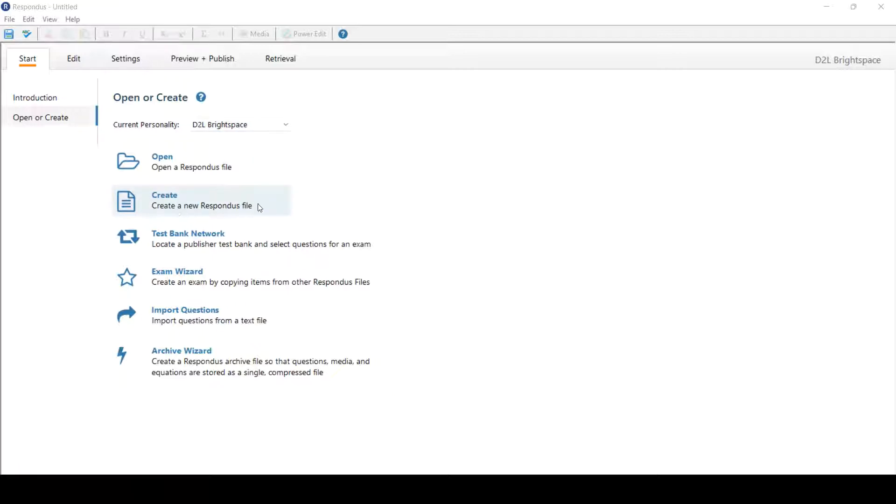
left_click(164, 200)
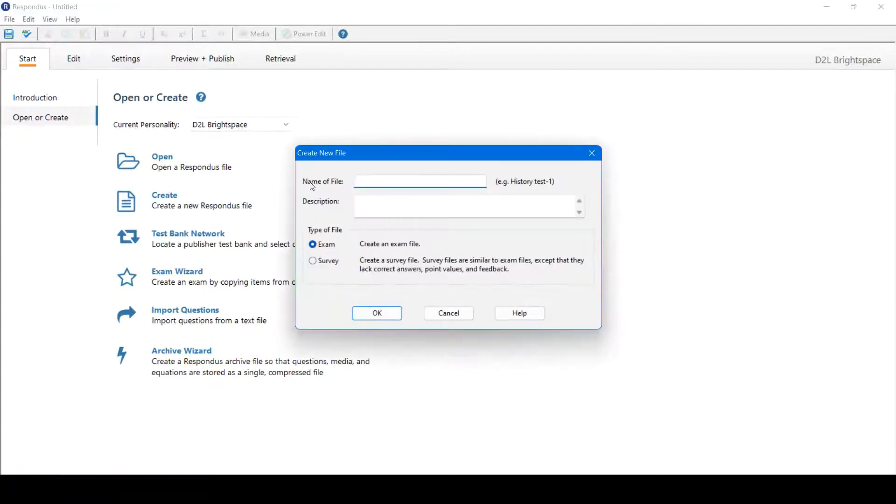
left_click(420, 181)
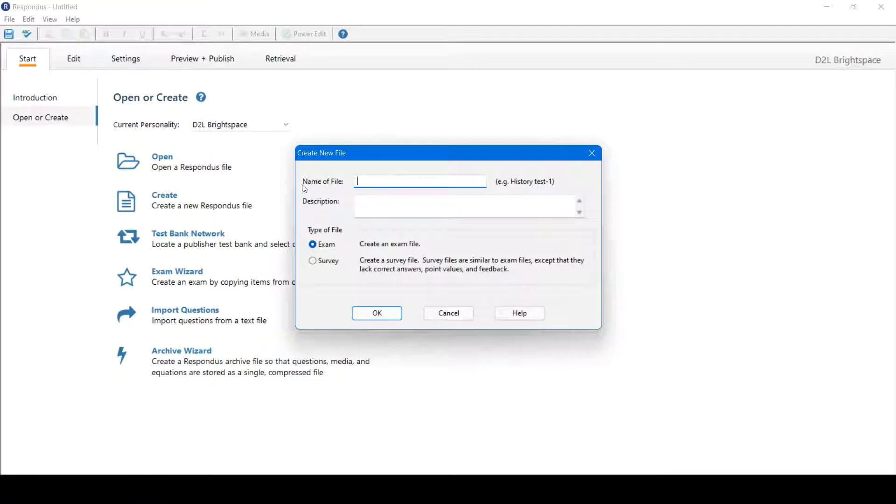
mouse_move(362, 180)
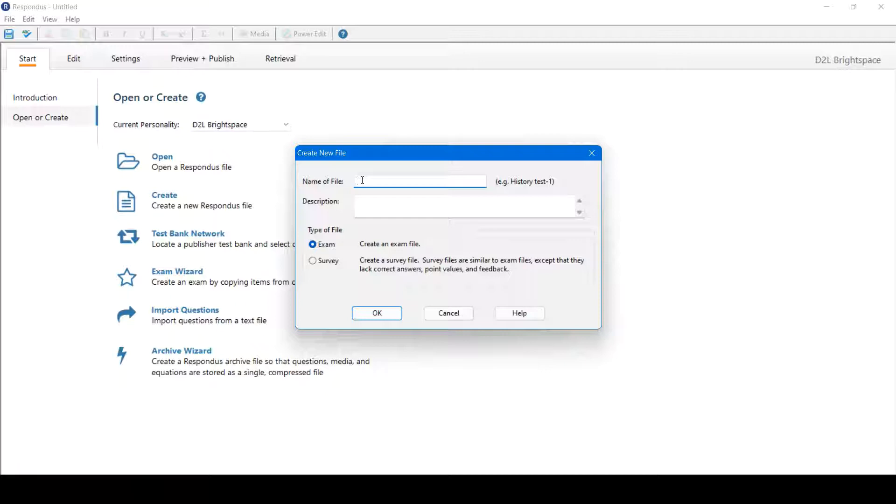
type("We")
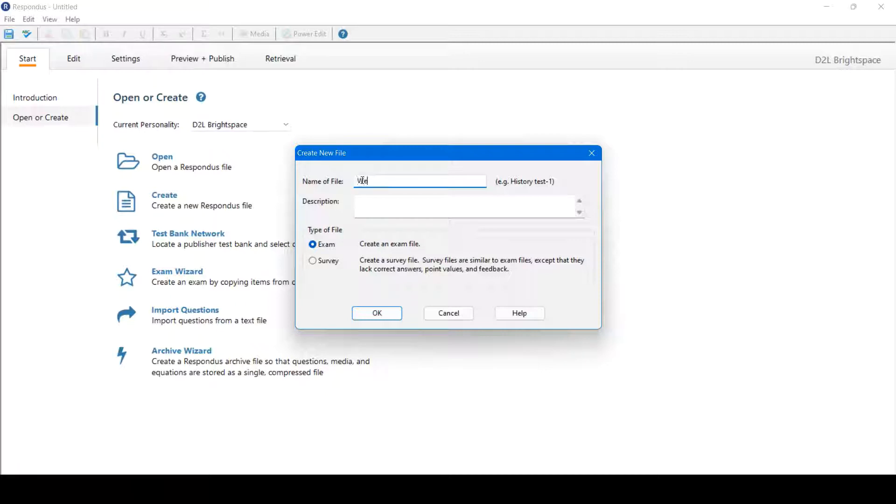
type("Weekly Quiz 1")
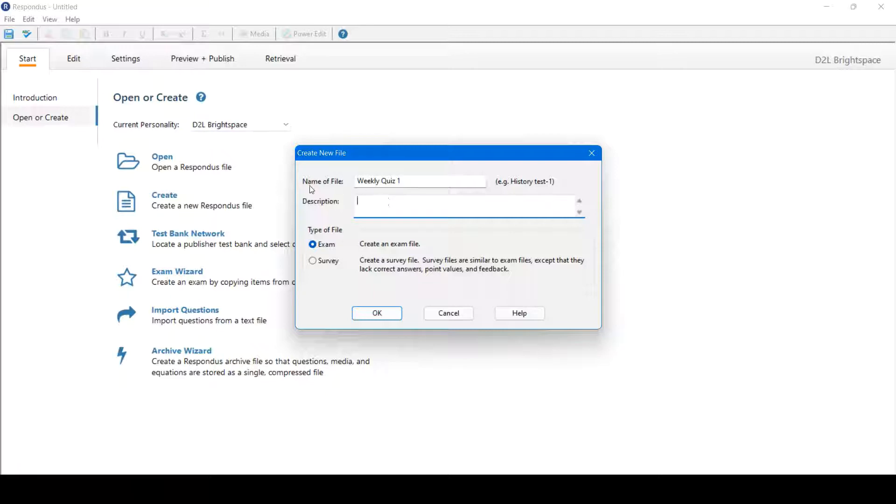
type("Weekly Quiz 1")
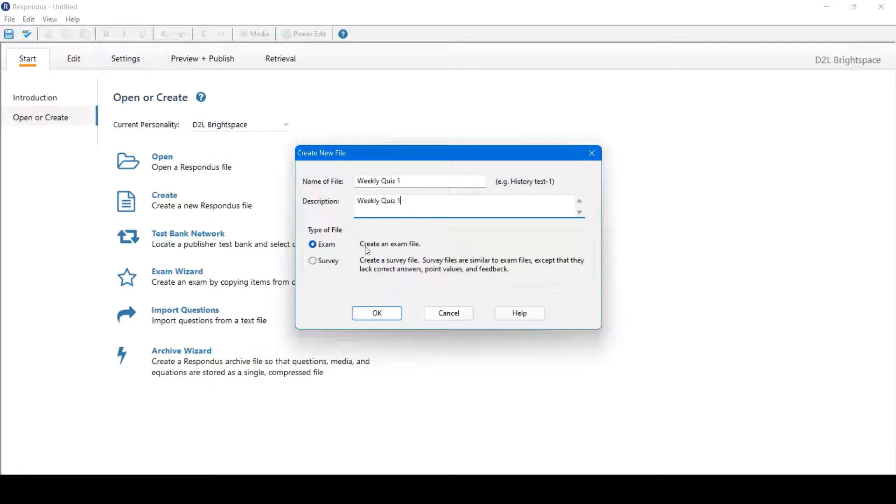
mouse_move(310, 270)
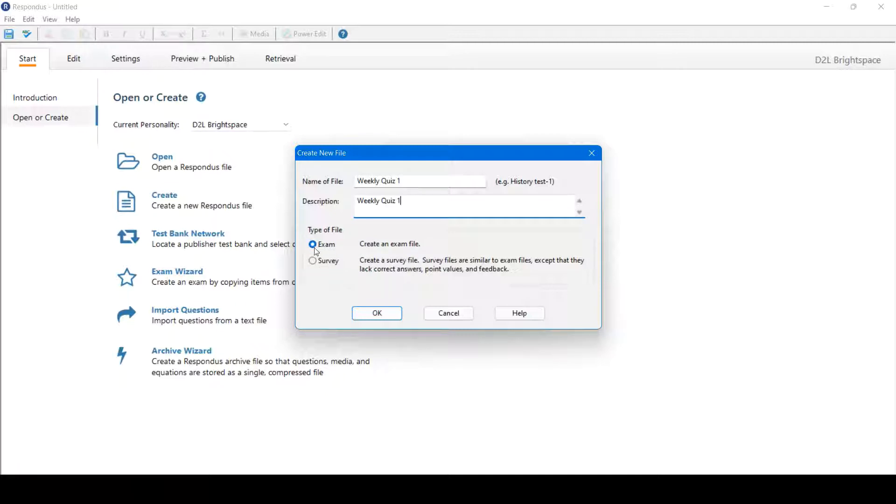
mouse_move(375, 247)
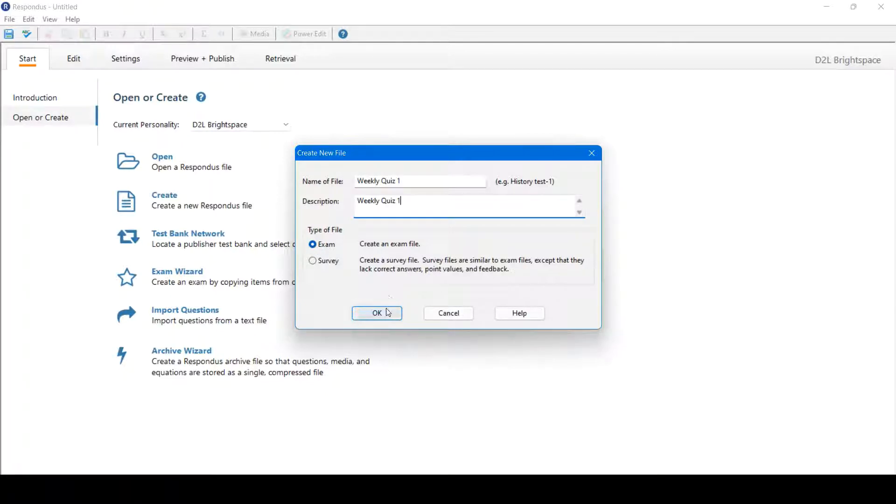
left_click(376, 313)
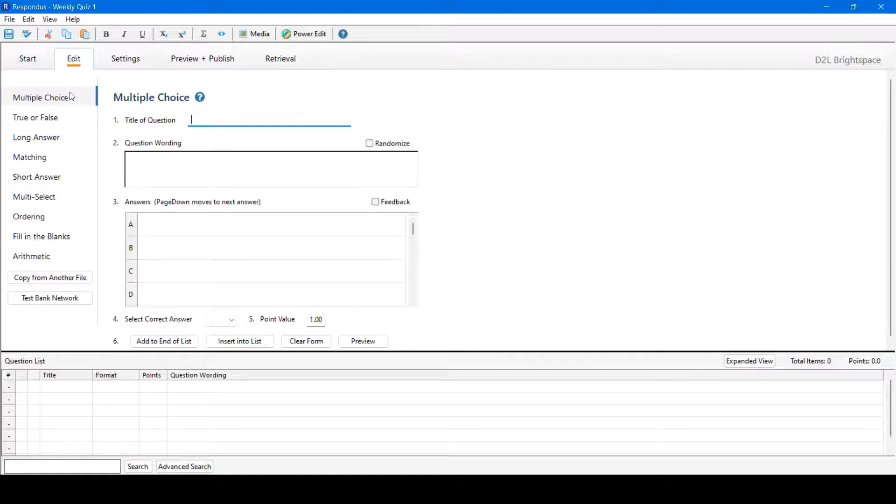
mouse_move(74, 141)
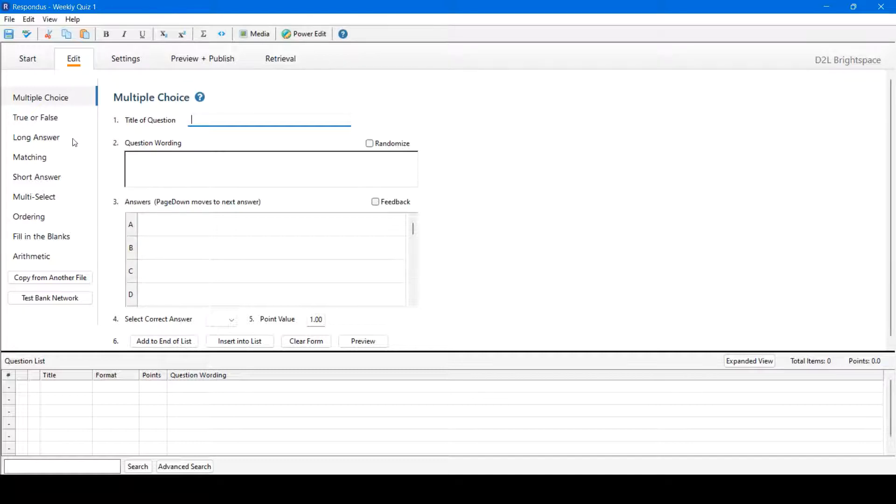
mouse_move(104, 120)
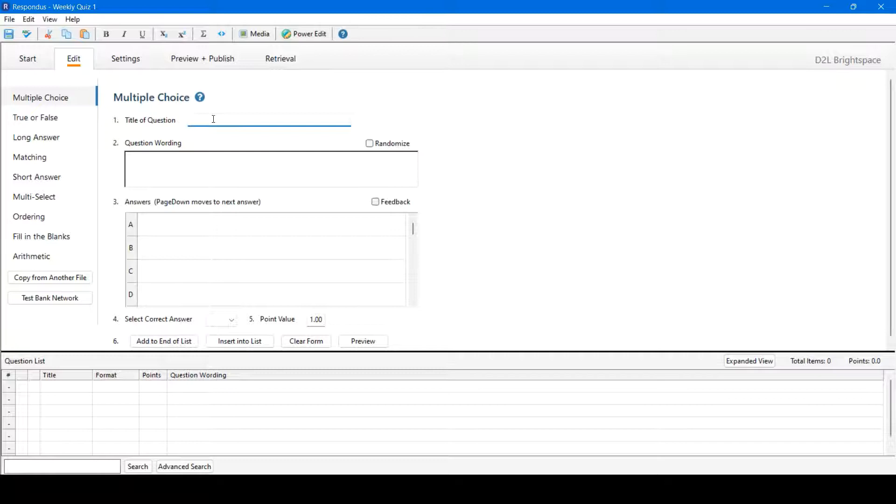
- Title the multiple-choice question 'Question 1' and word it 'What is the name of the university we are at?'
type("Question 1")
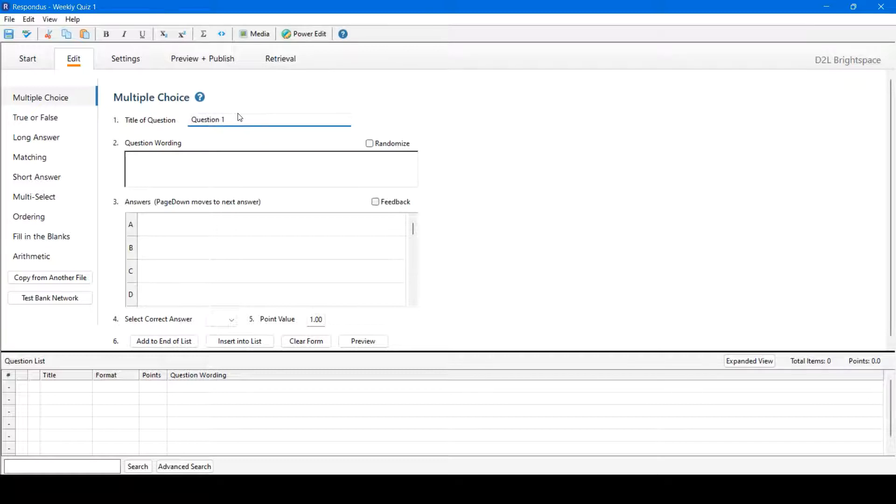
left_click(229, 169)
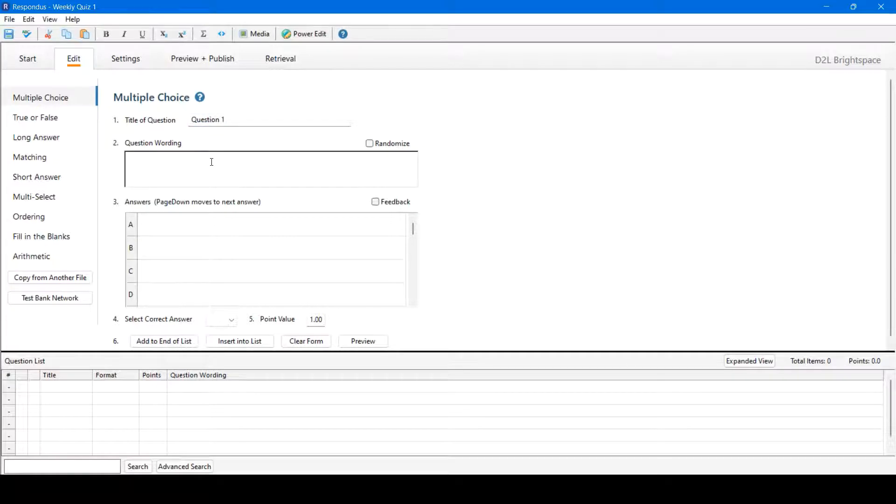
type("What is")
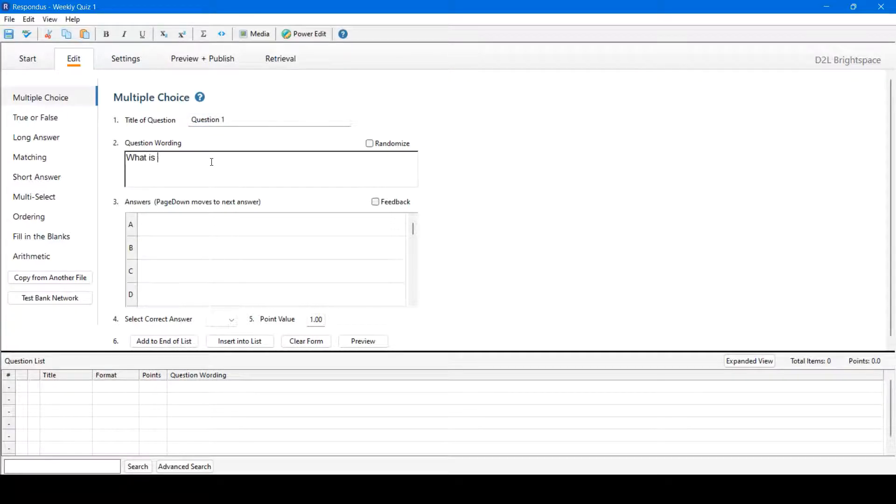
type("the name of te")
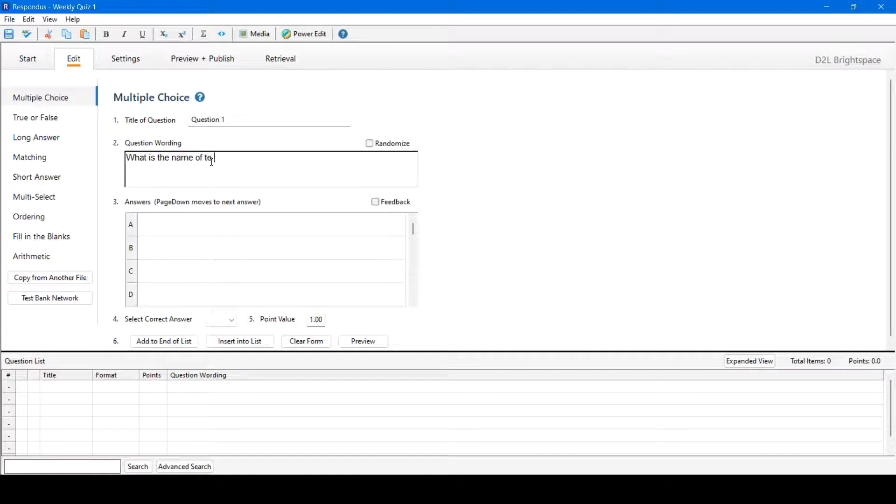
type("he univ")
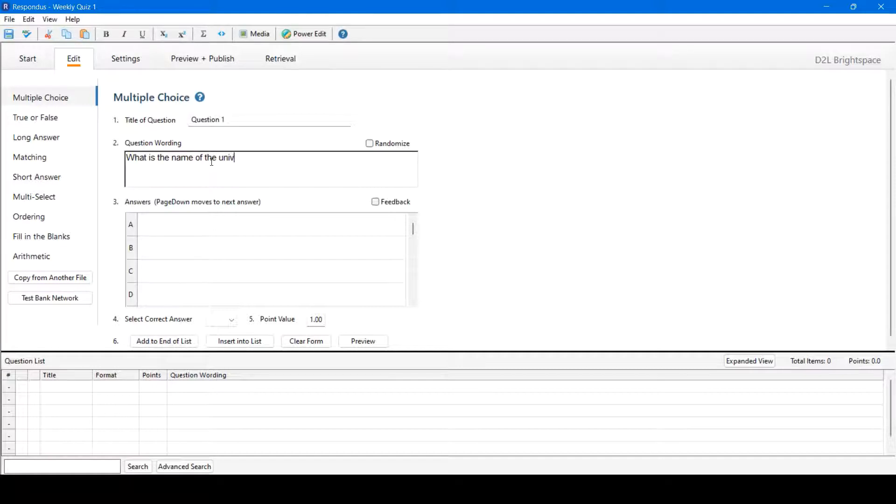
type("ersity we are at")
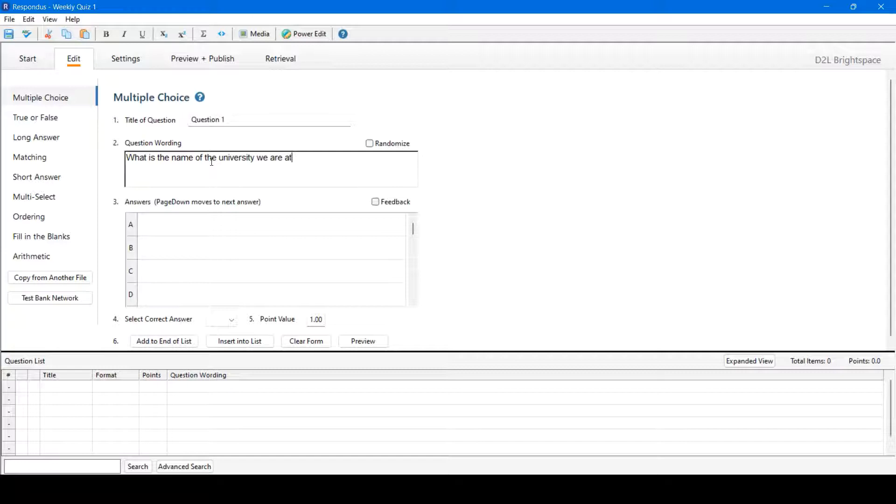
type("?")
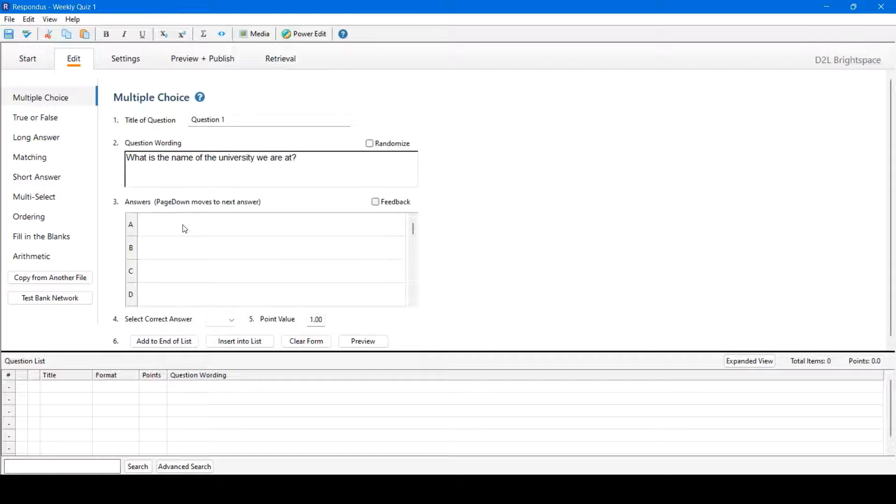
- Fill answers A–D with University of Kitchener, Waterloo, Conestoga, and University of KW
type("University of Kitchene")
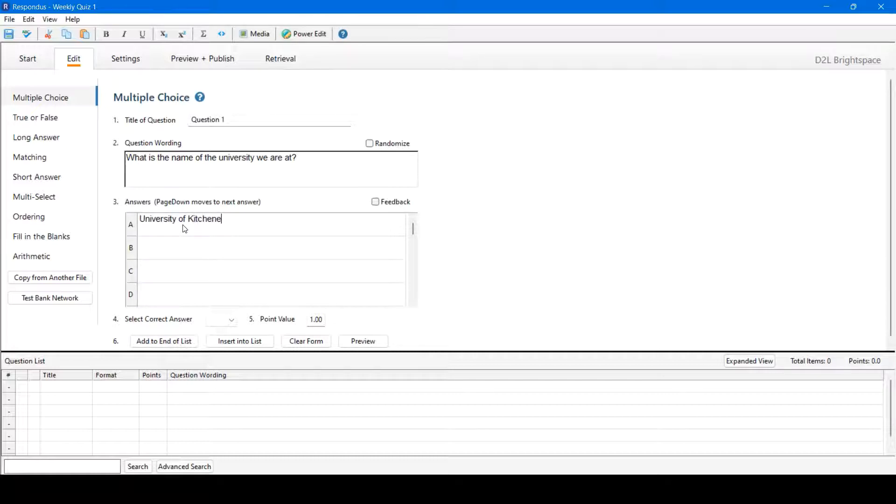
type("University of Kitchener")
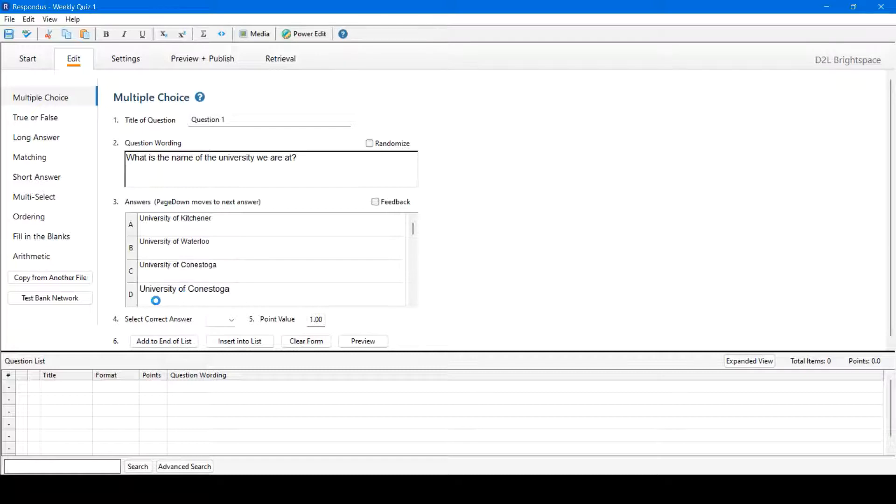
type("Unive")
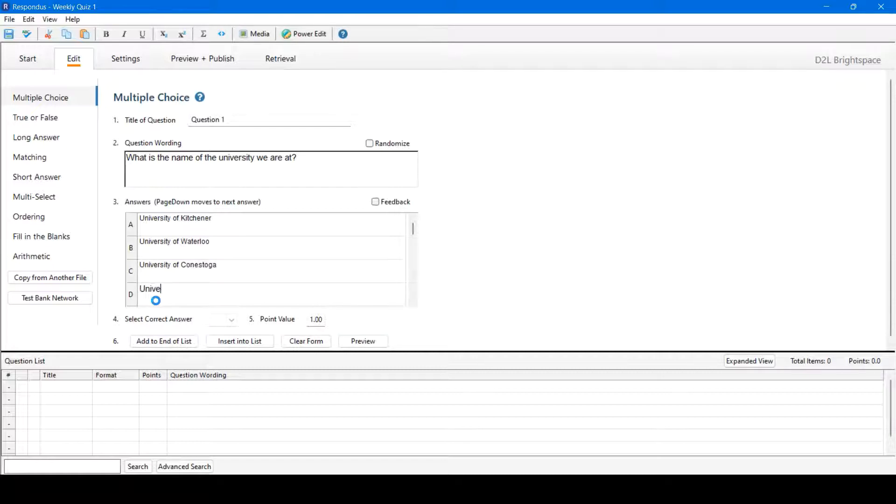
type("r")
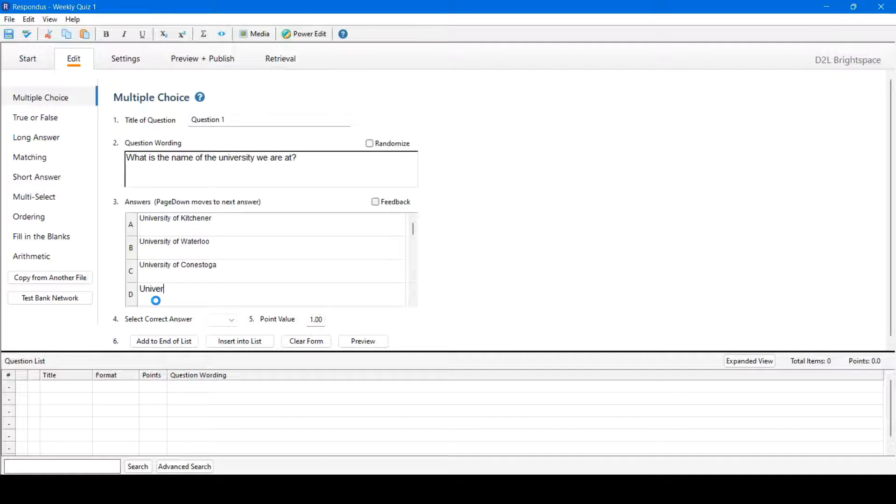
type("sity of")
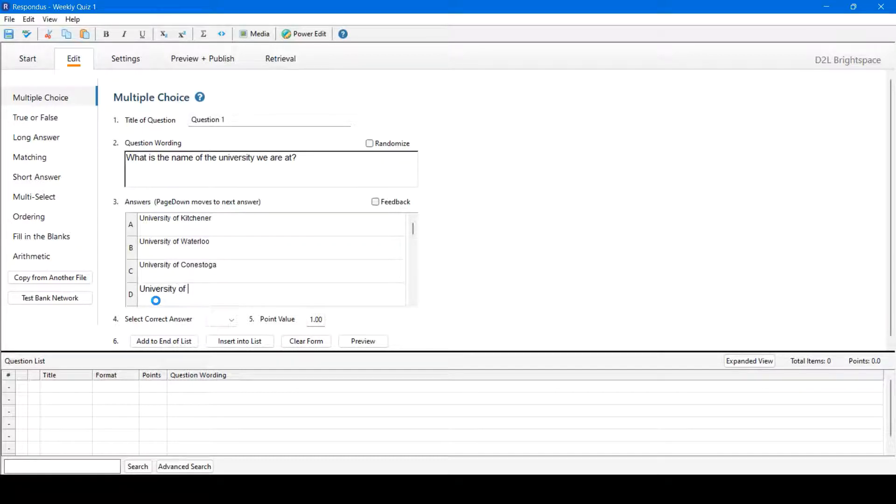
type("KW")
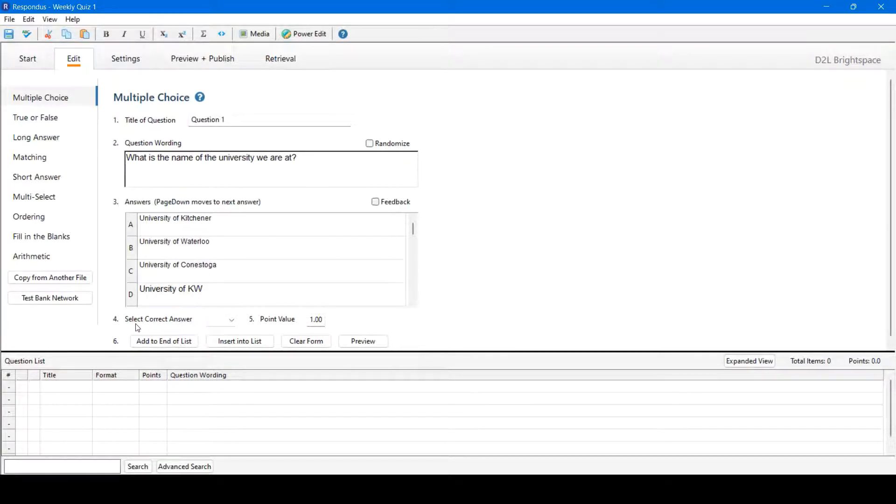
- Mark B (University of Waterloo) correct and add Question 1 to the end of the list
left_click(231, 319)
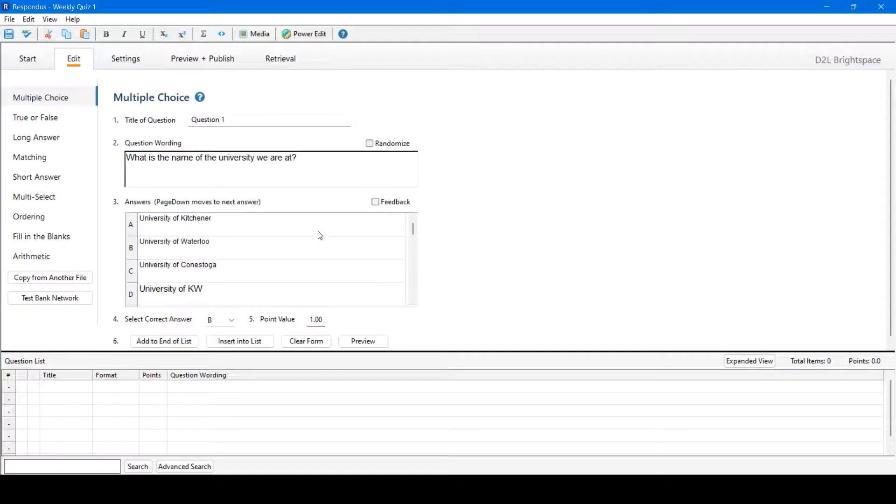
mouse_move(393, 200)
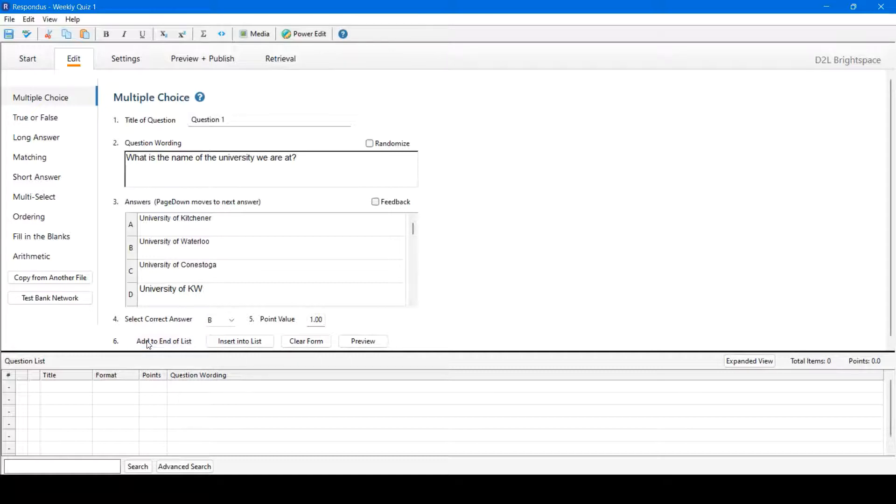
left_click(163, 341)
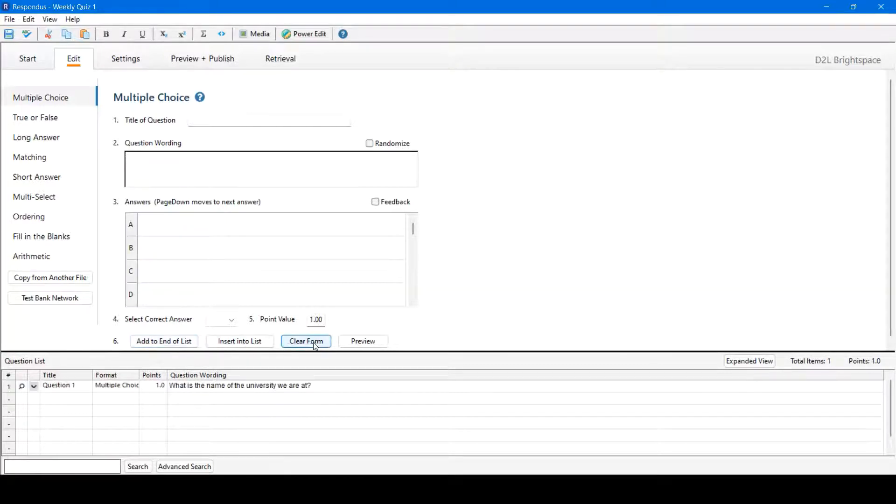
left_click(306, 341)
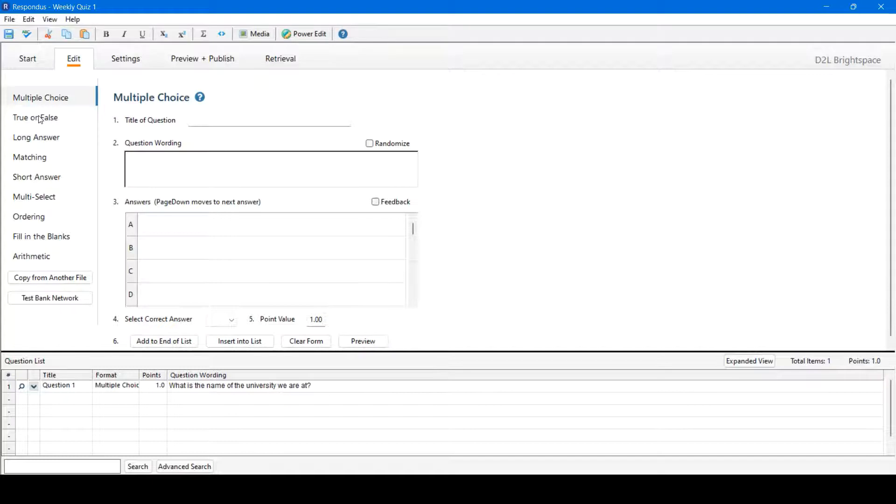
- Write true/false Question 2, 'Have you completed this example quiz?', with TRUE as correct
left_click(35, 117)
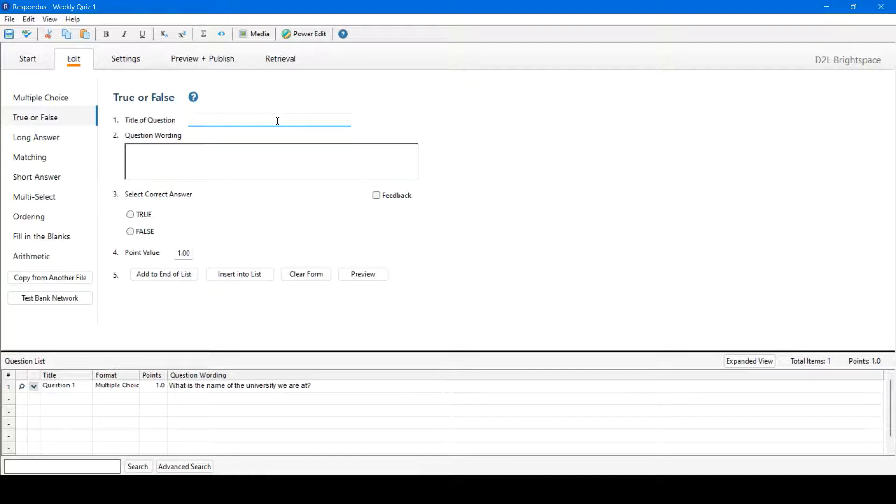
type("Question 2")
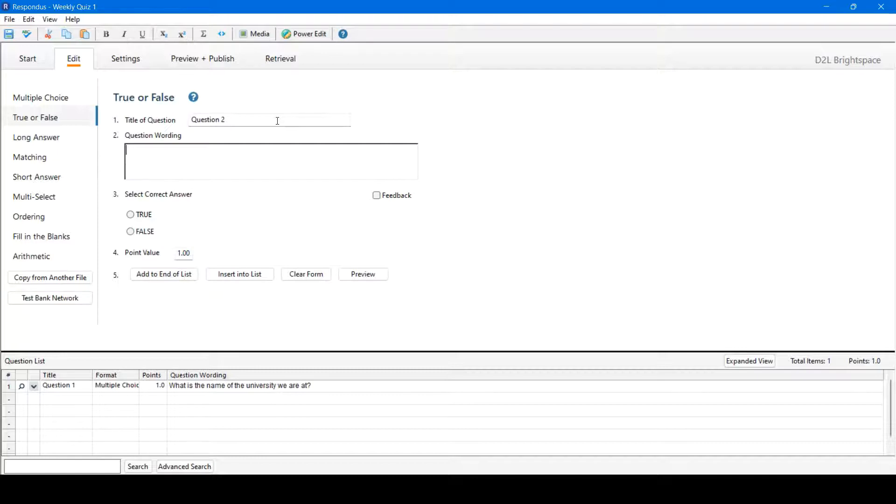
type("Have you completed")
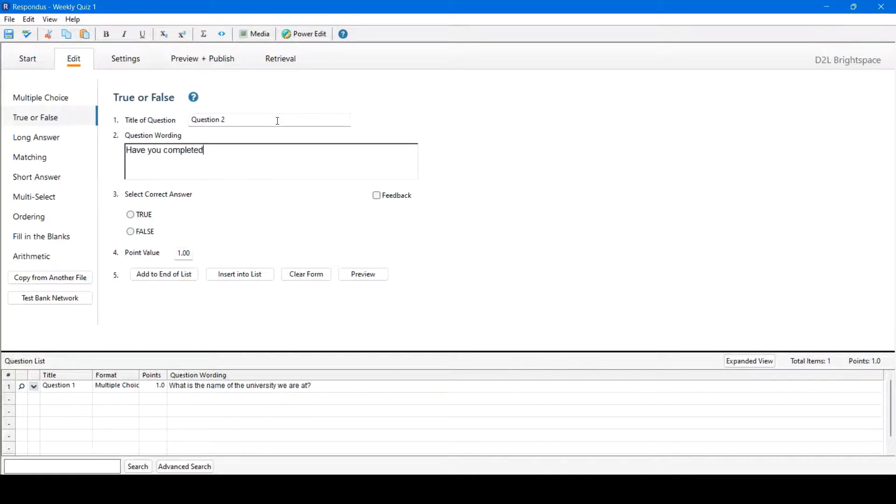
type("this example qu")
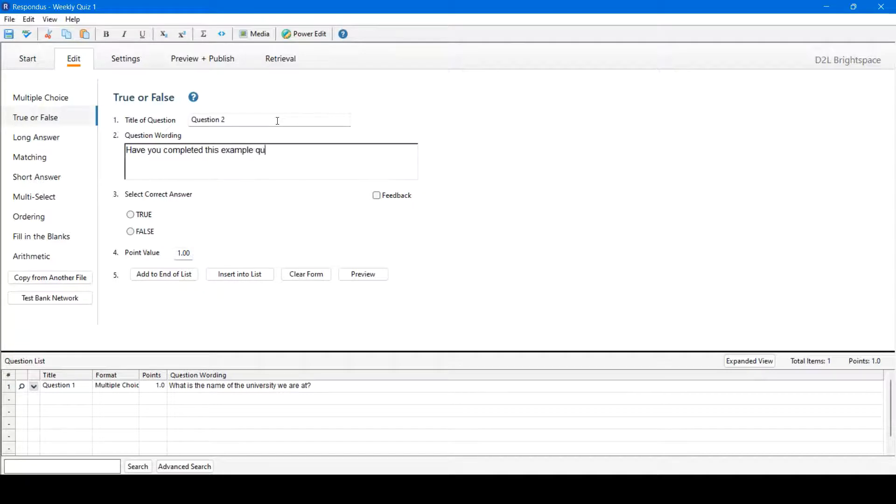
type("iz?")
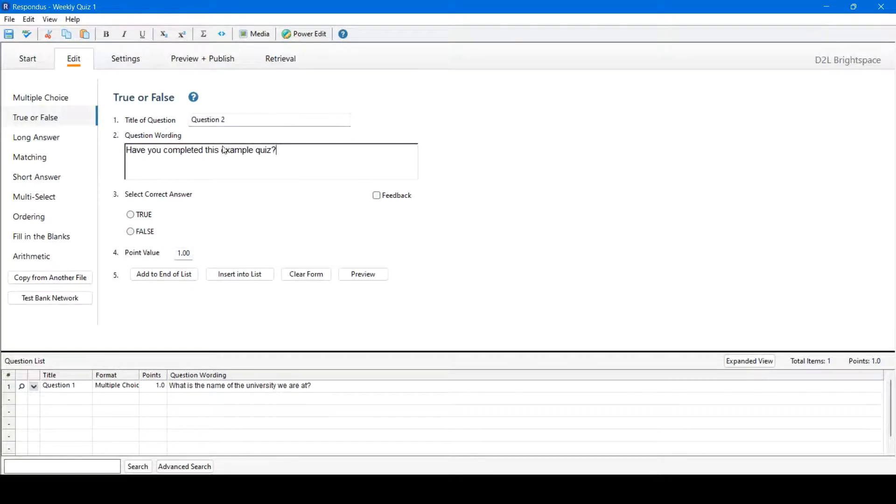
left_click(130, 214)
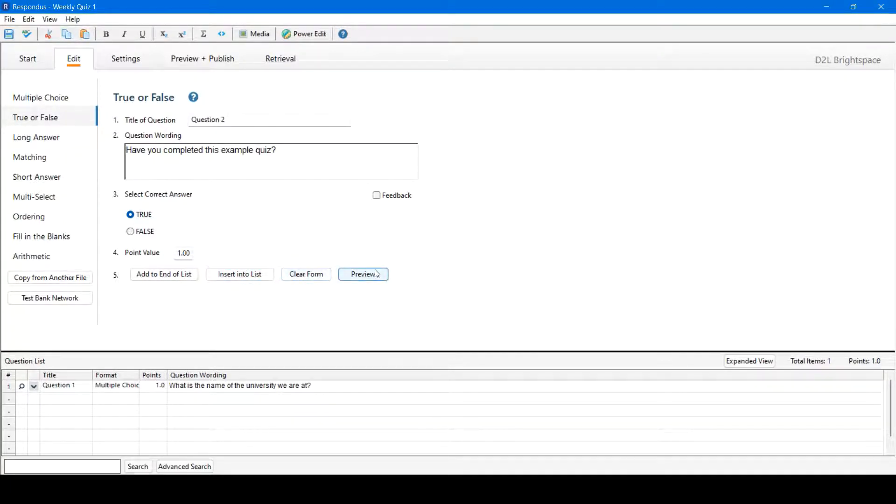
- Preview the true/false item, close the preview, and append it after Question 1
left_click(363, 274)
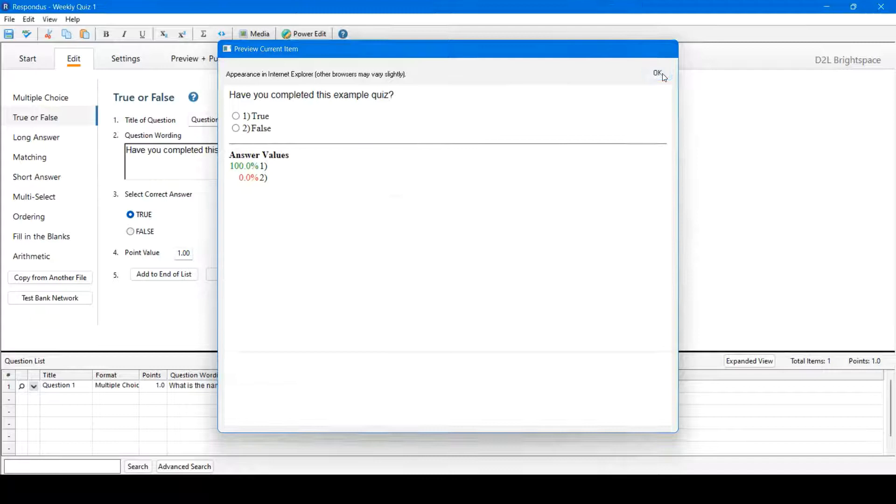
left_click(656, 74)
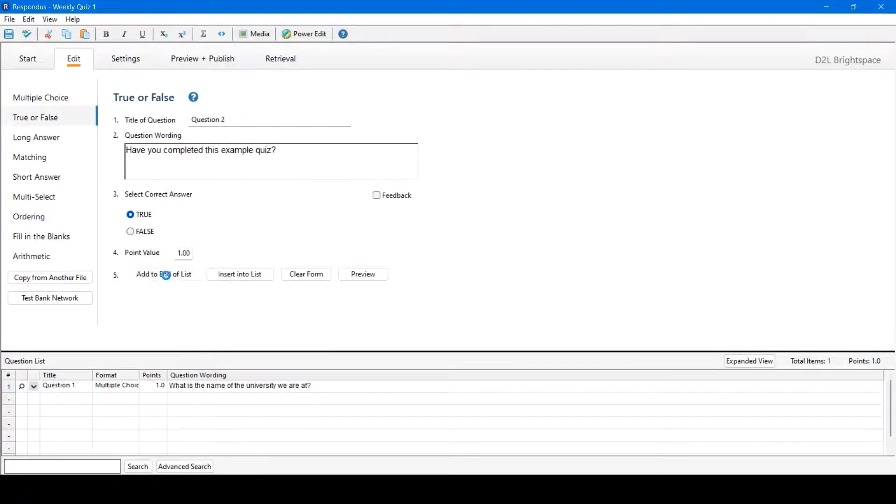
left_click(163, 274)
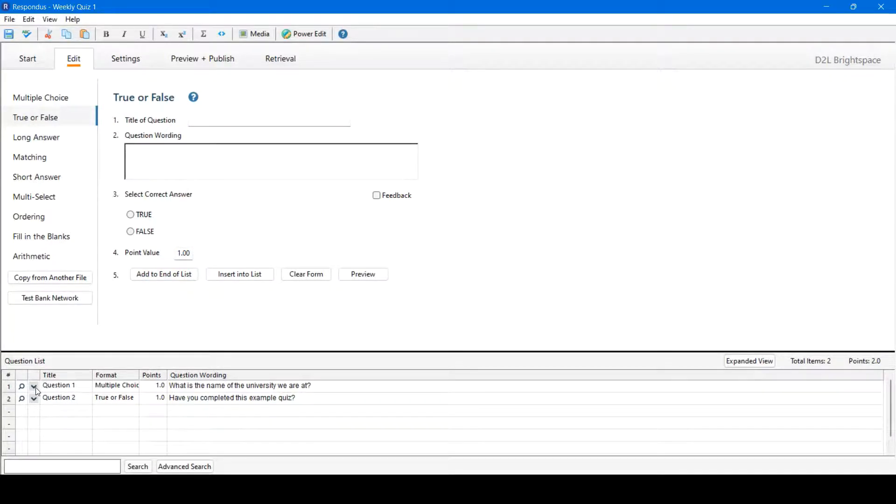
mouse_move(33, 387)
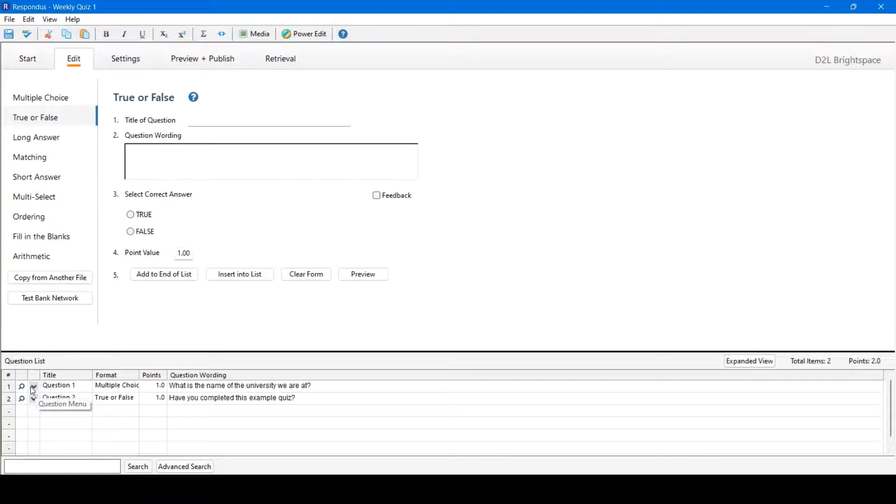
left_click(33, 386)
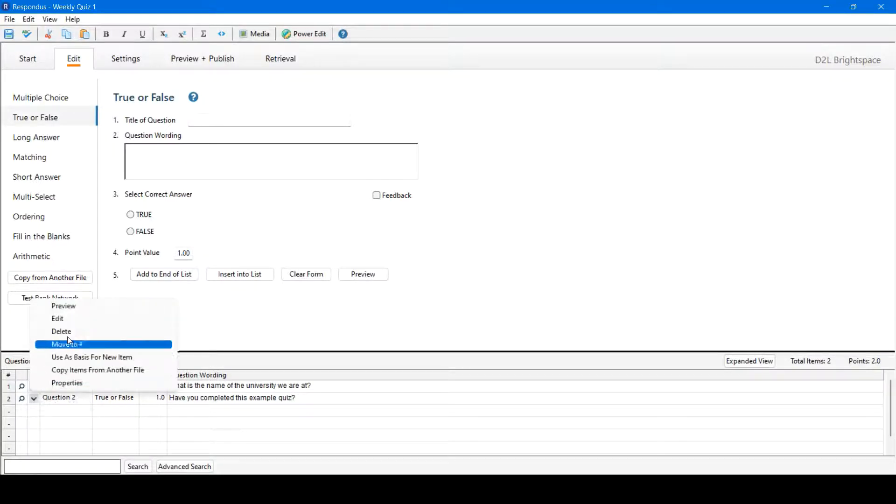
mouse_move(98, 344)
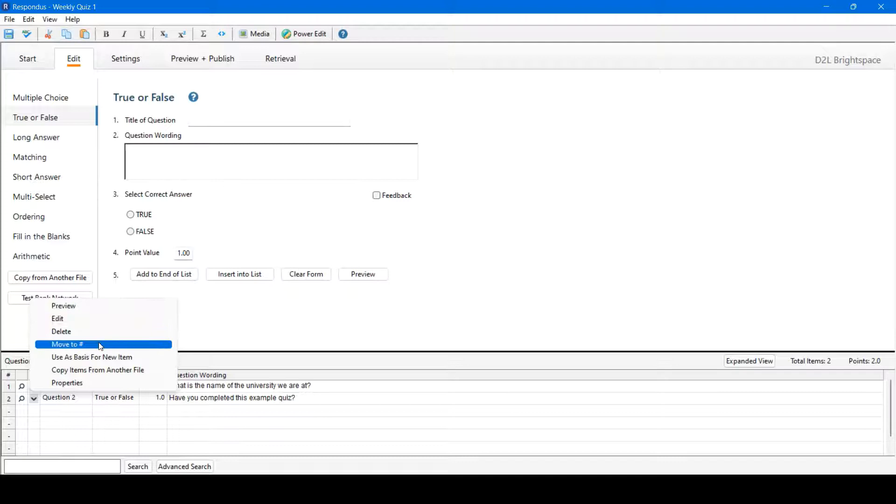
mouse_move(134, 353)
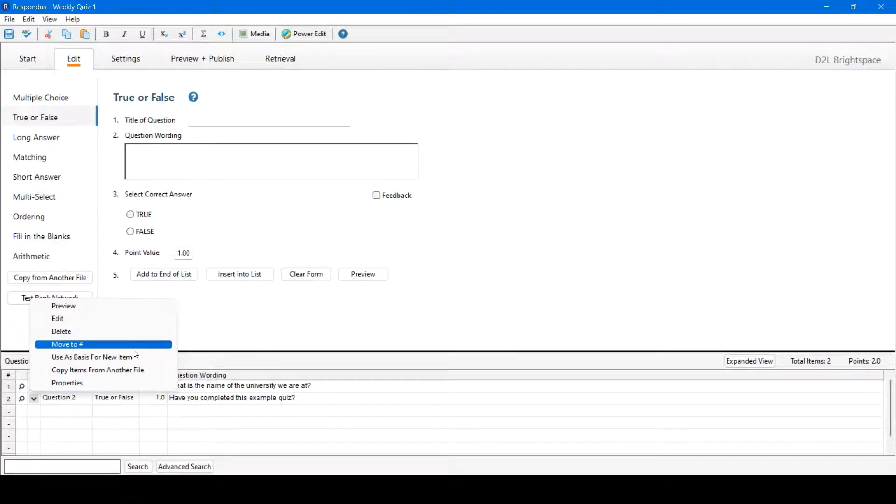
mouse_move(223, 413)
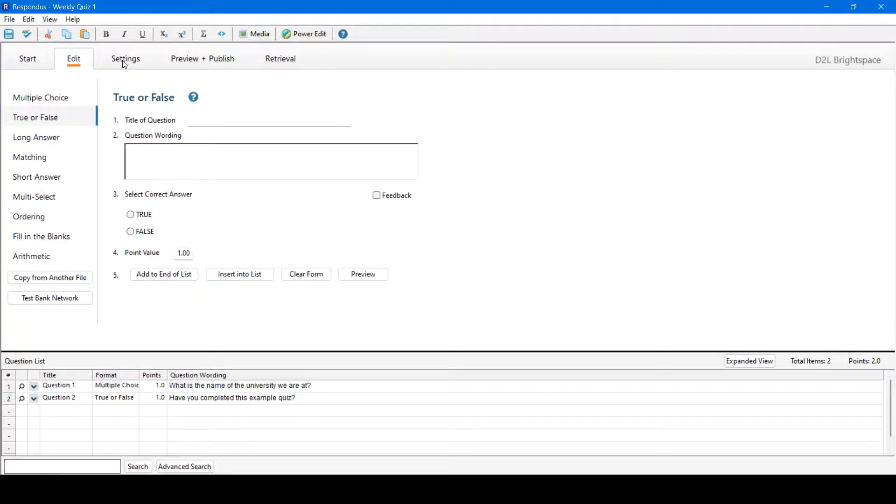
- Disable right-click and pager access, and set the introduction to 'Example quiz made in Respondus.'
left_click(125, 58)
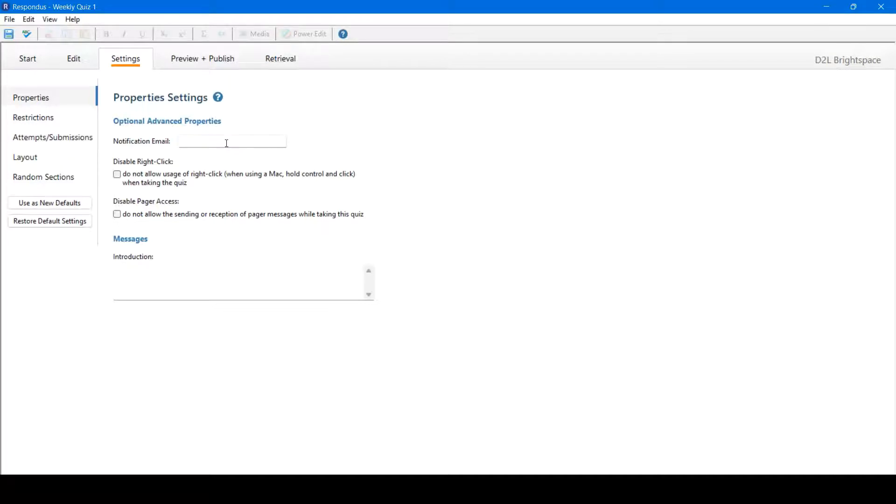
mouse_move(179, 149)
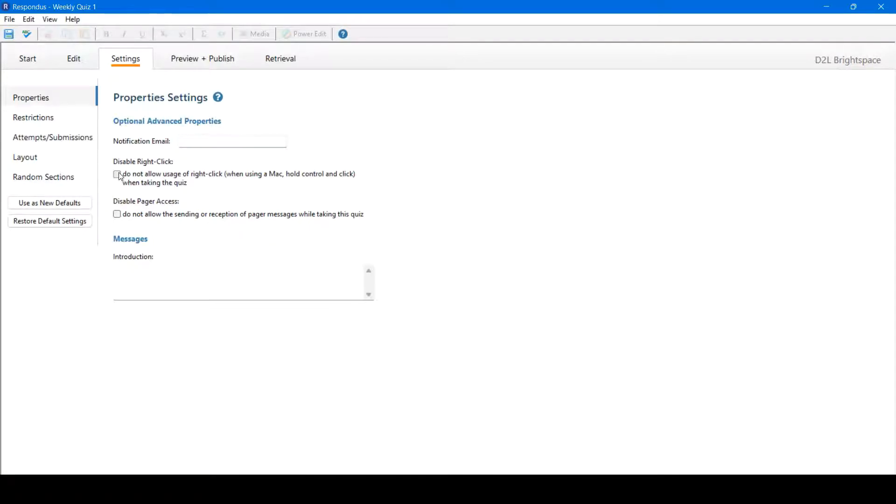
left_click(117, 173)
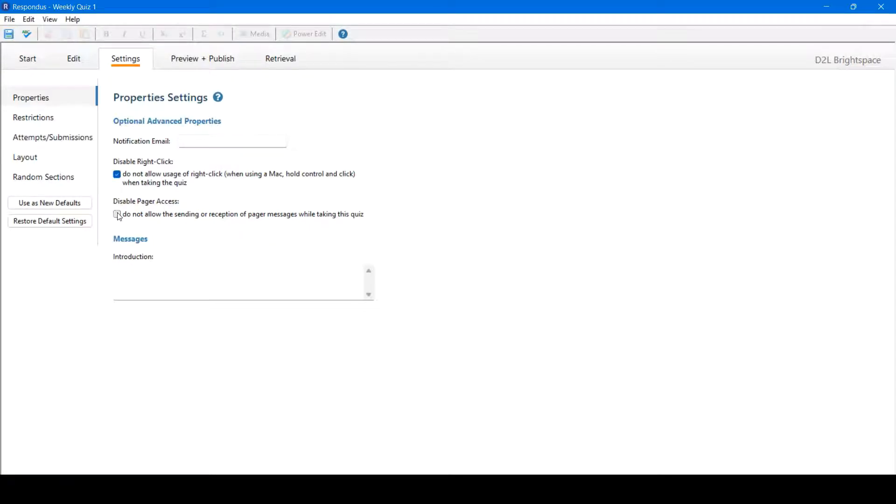
left_click(117, 214)
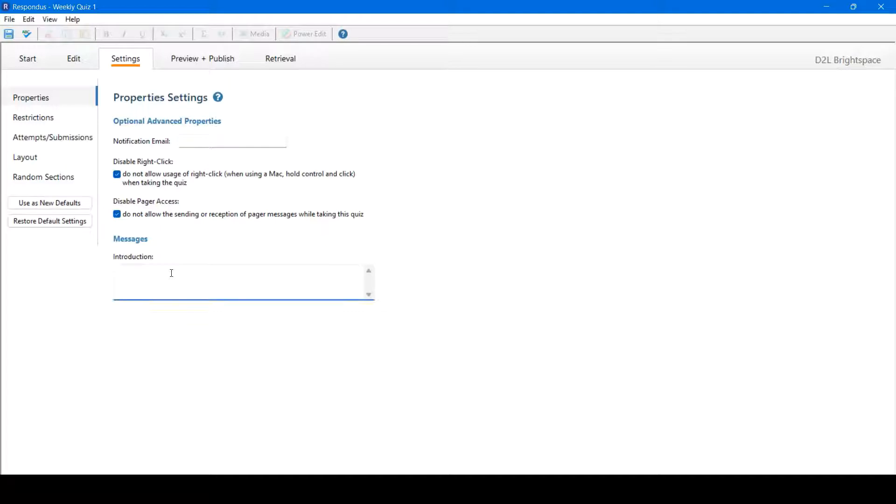
mouse_move(220, 270)
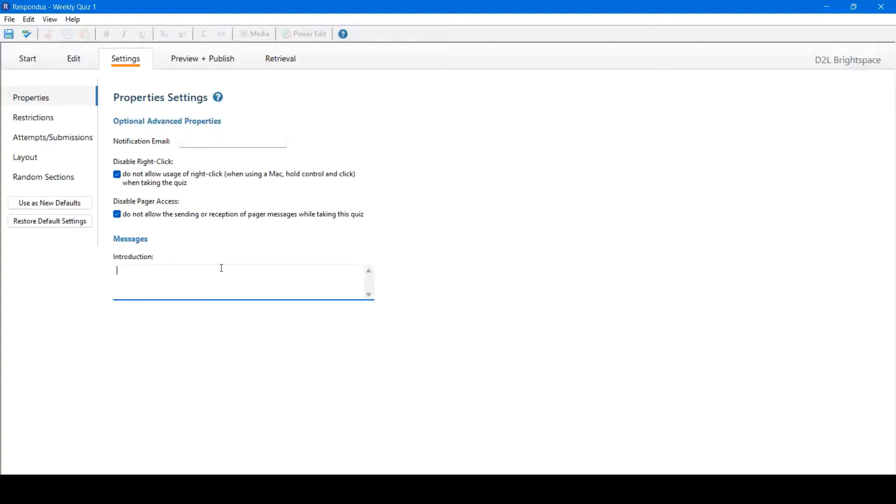
type("Example quiz made")
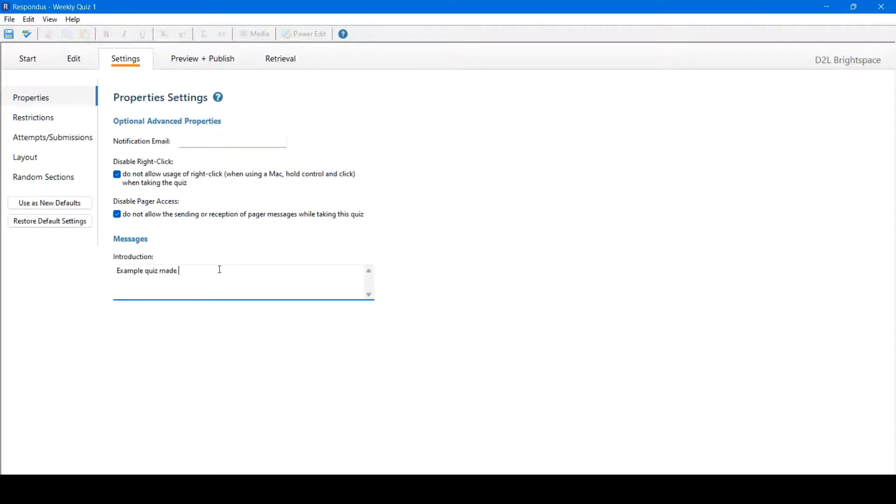
type("in Respon")
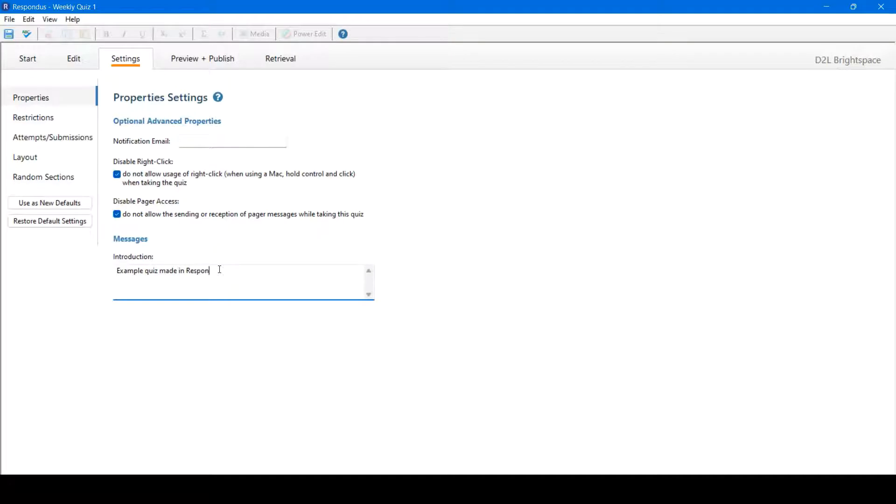
type("dus.")
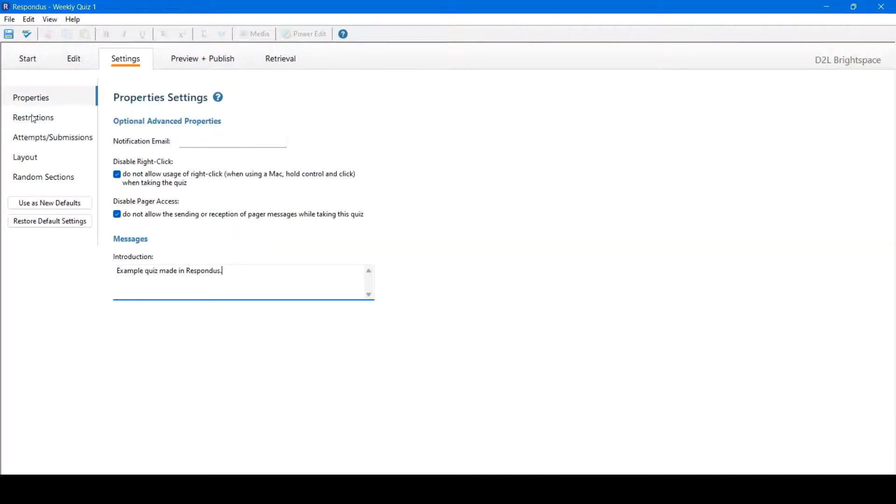
- Keep the quiz status Active and enforce a 10-minute time limit
left_click(33, 117)
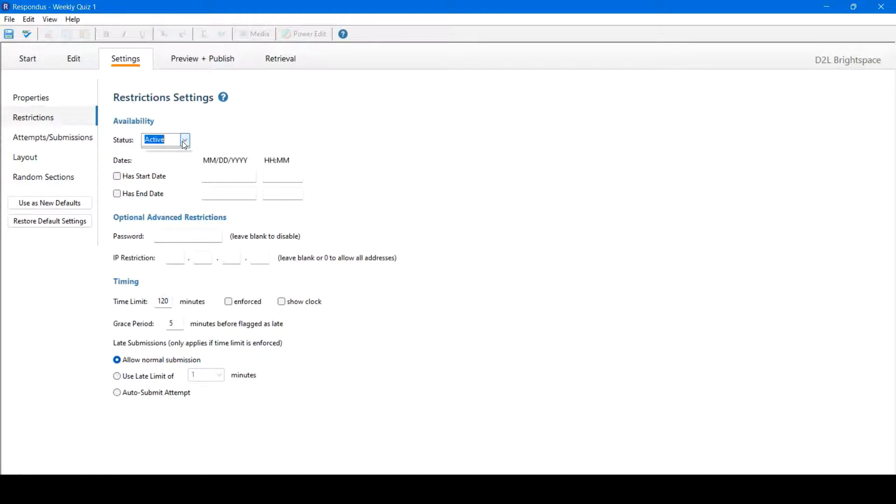
left_click(184, 140)
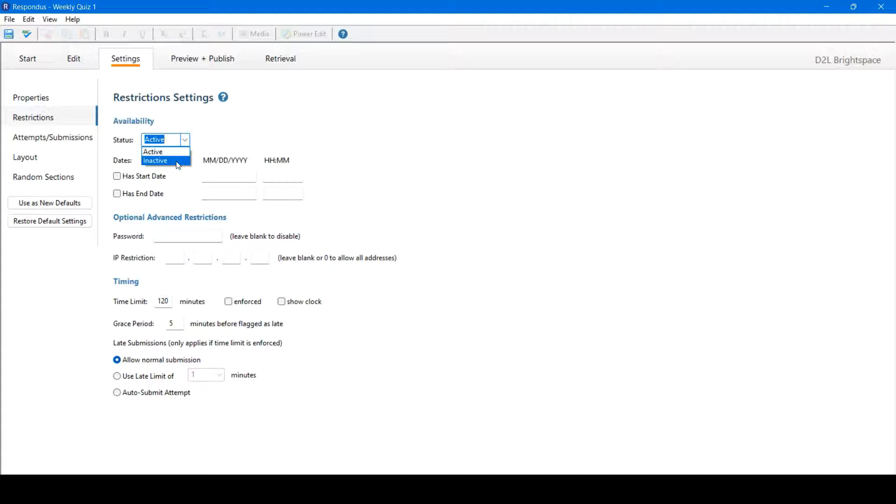
left_click(153, 151)
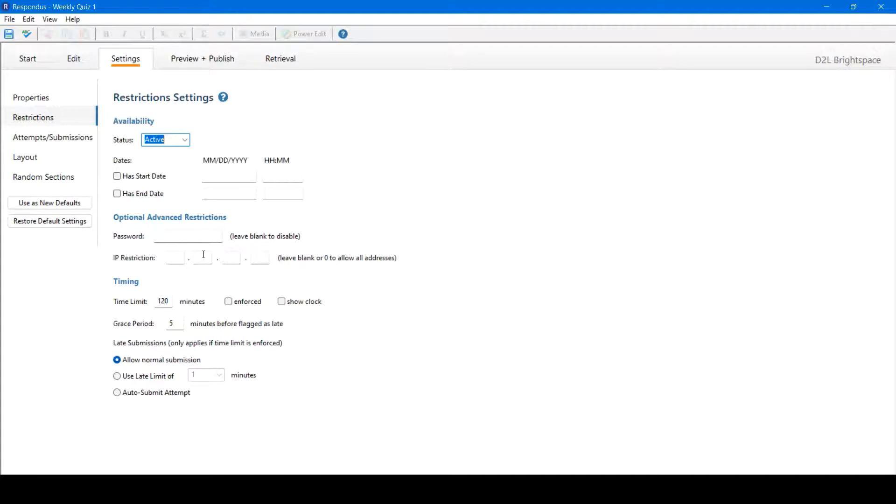
left_click(163, 301)
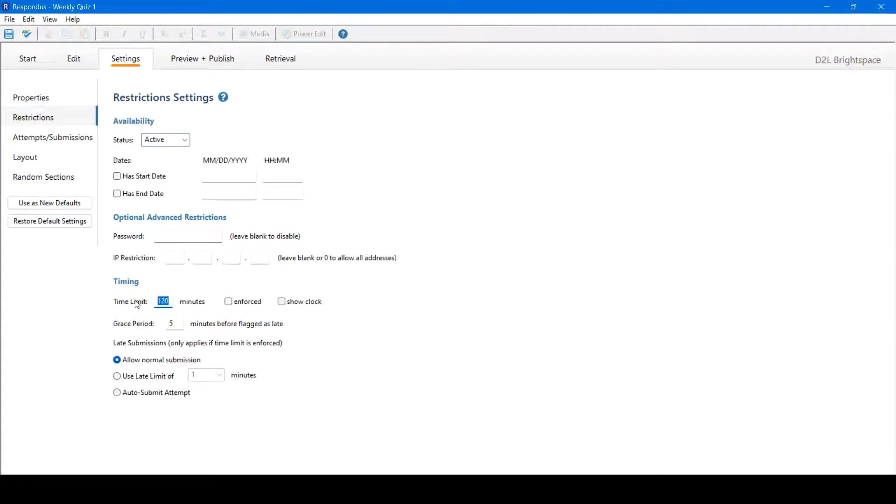
type("10")
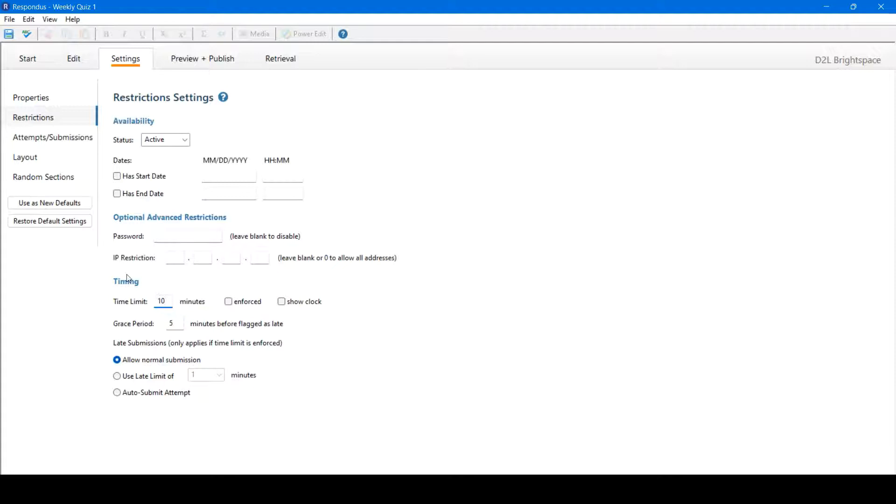
left_click(228, 301)
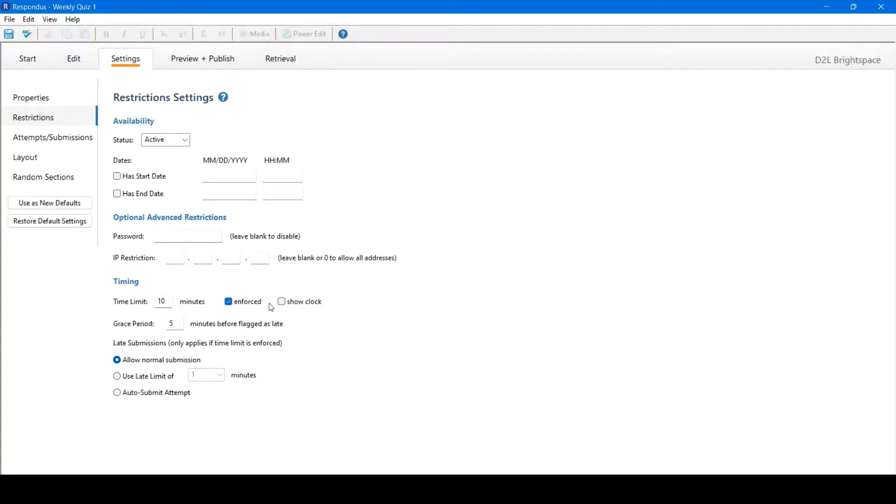
- Set a 1-minute grace period and auto-submit attempts that run past the limit
left_click(281, 301)
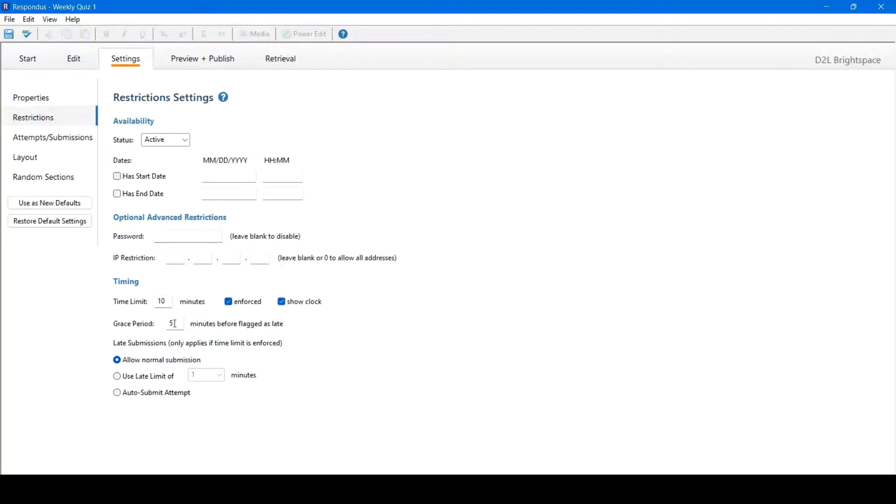
type("1")
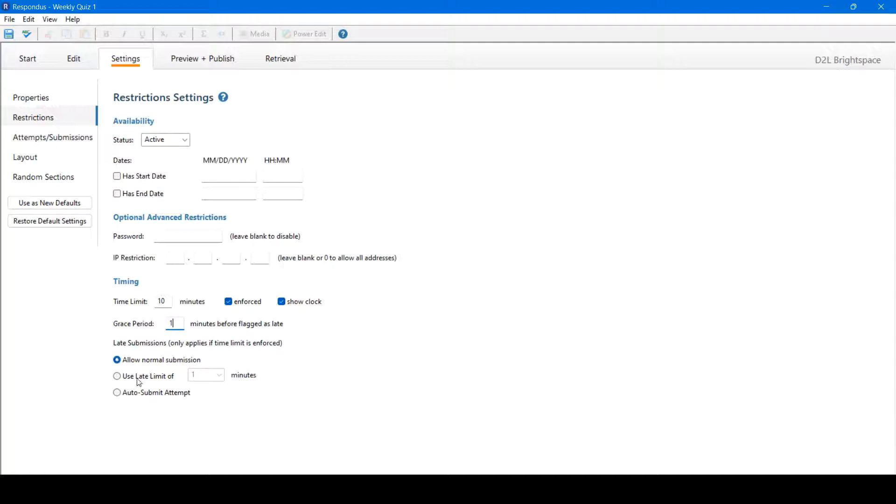
mouse_move(205, 372)
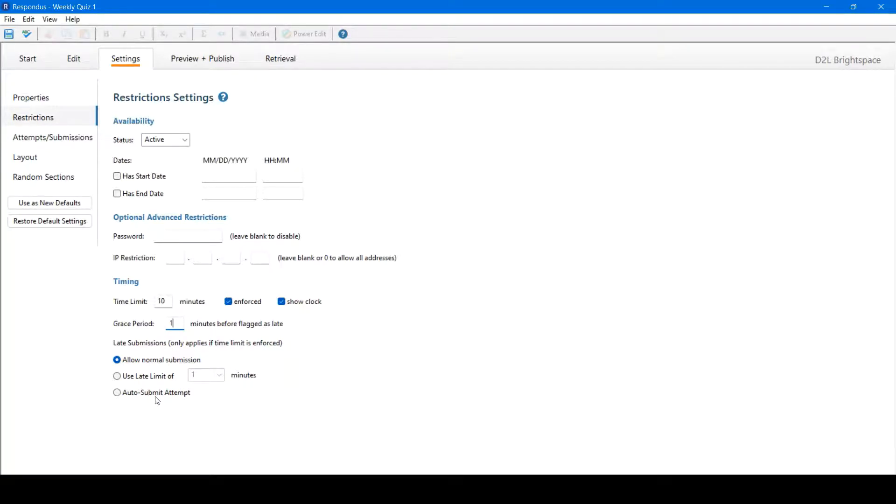
left_click(117, 392)
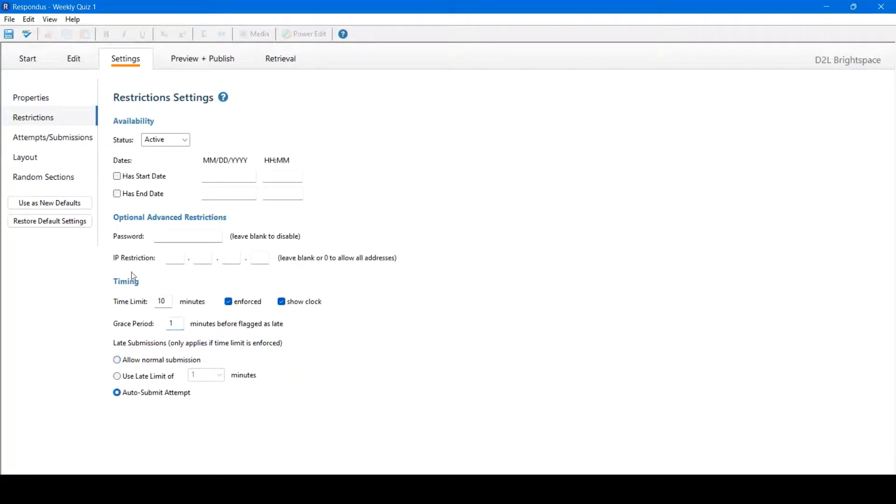
left_click(52, 137)
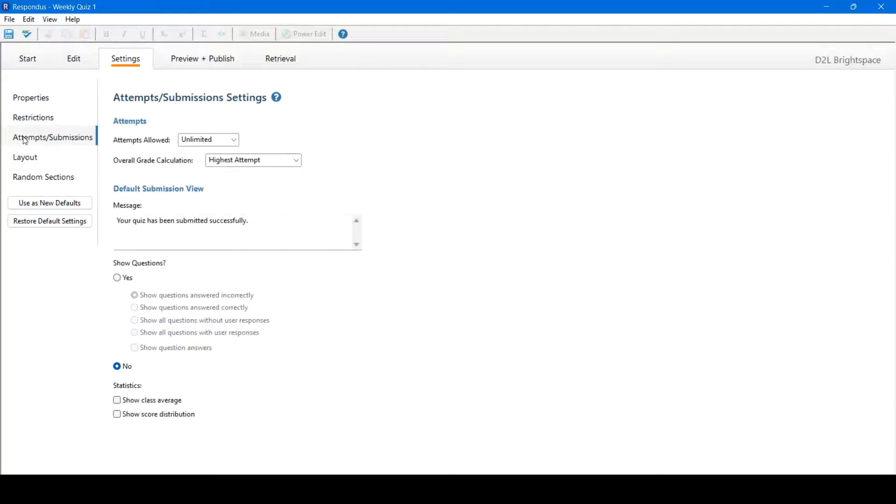
left_click(207, 139)
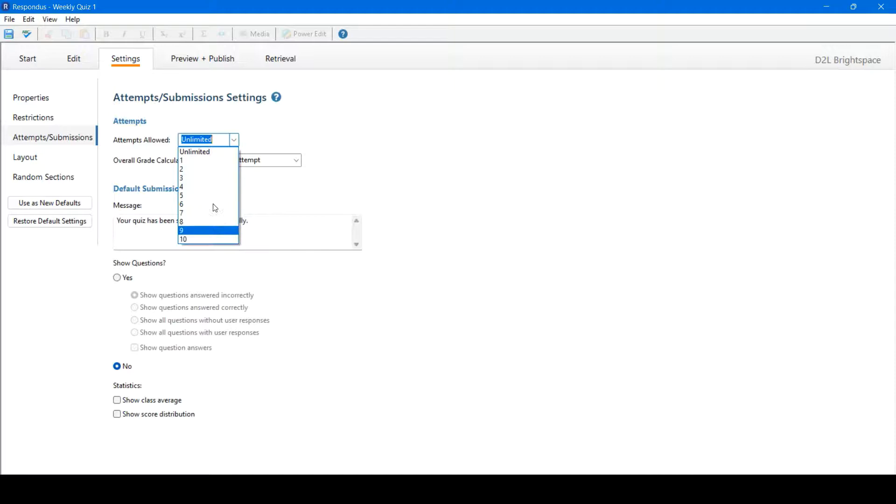
mouse_move(208, 161)
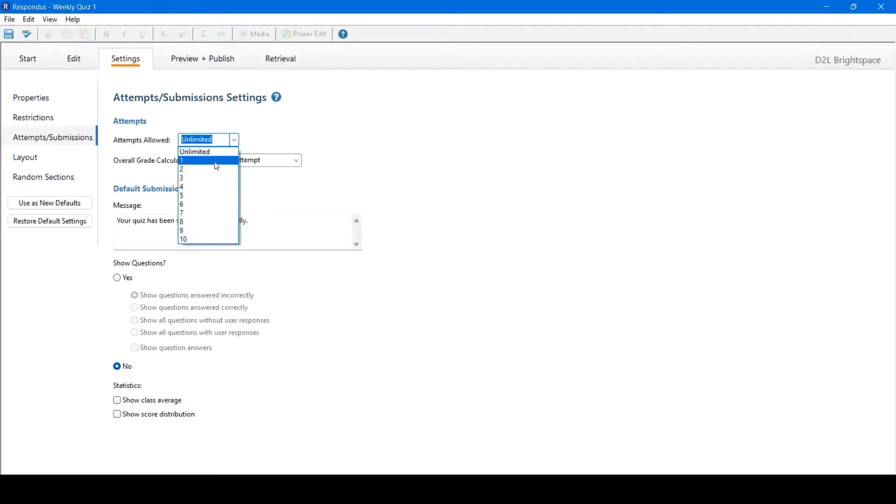
left_click(195, 151)
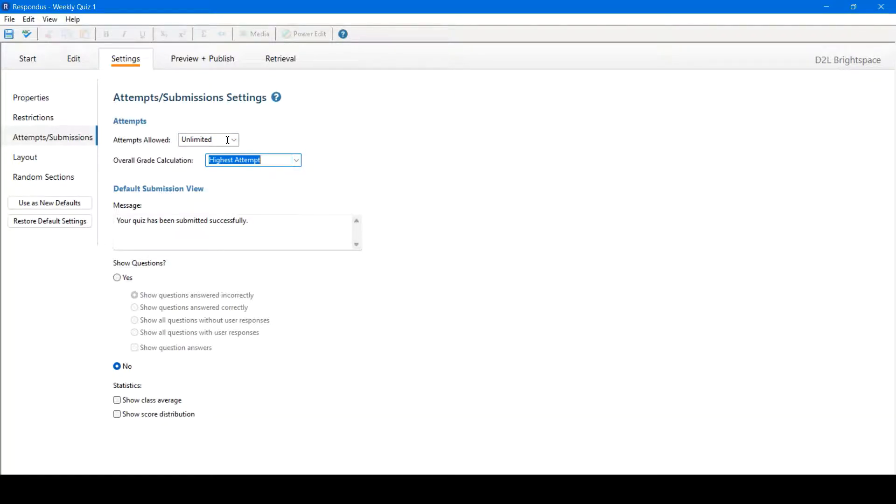
left_click(231, 139)
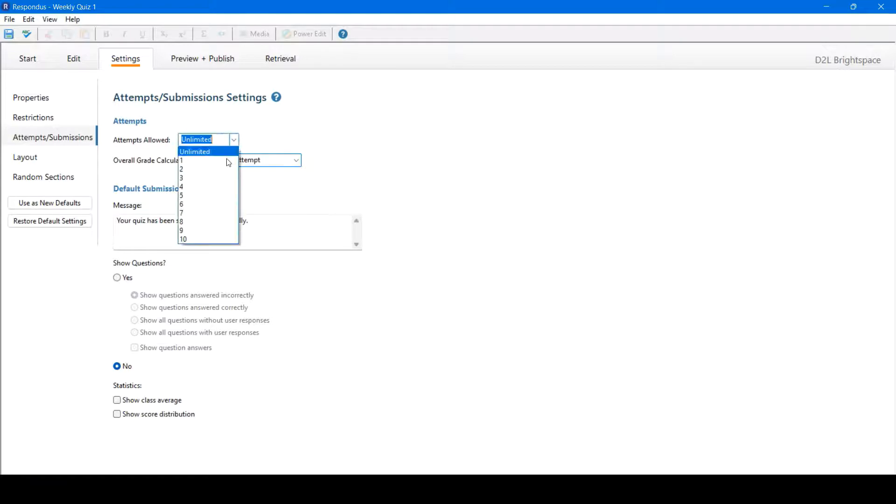
left_click(194, 150)
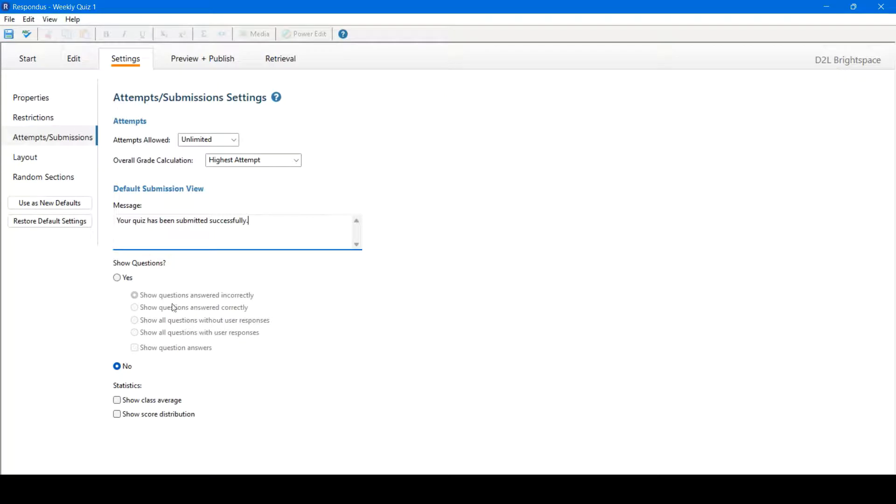
mouse_move(122, 390)
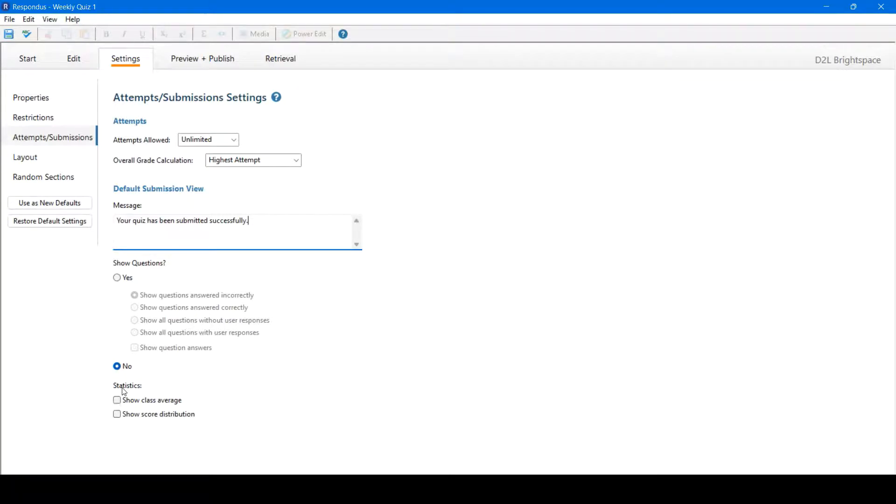
mouse_move(143, 402)
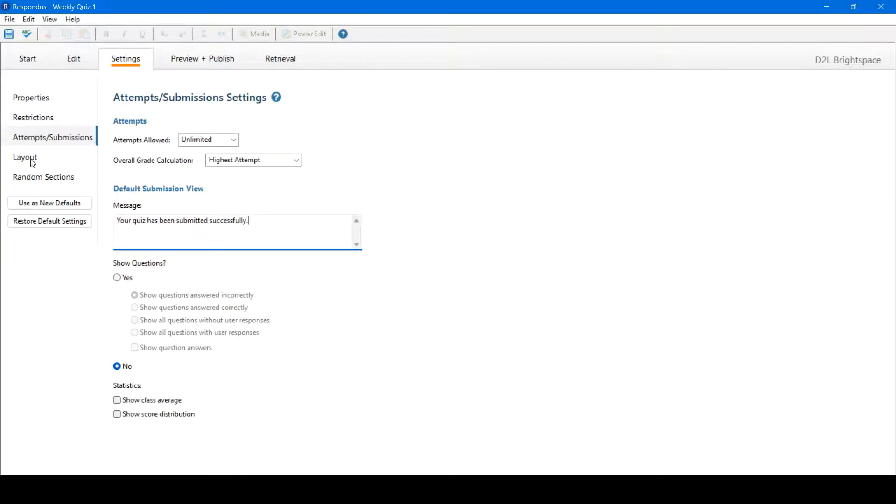
- Check the Layout answer numbering, leaving defaults, then view the Random Sections information
left_click(25, 157)
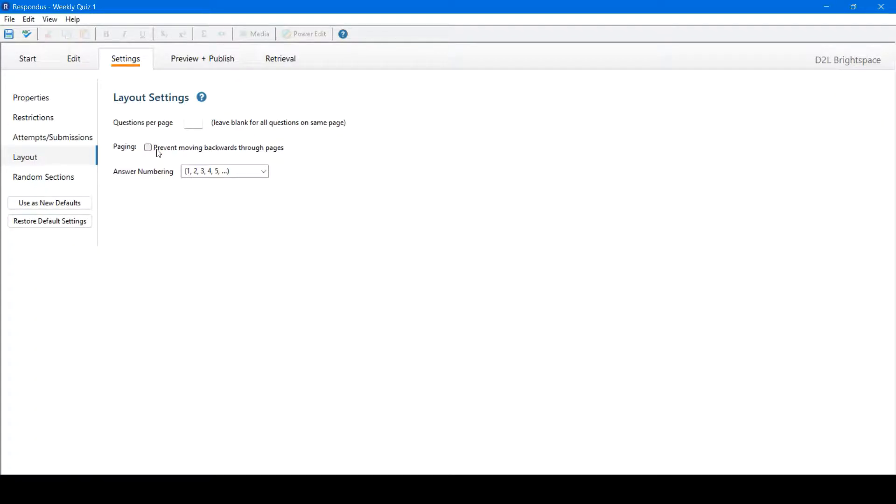
mouse_move(271, 172)
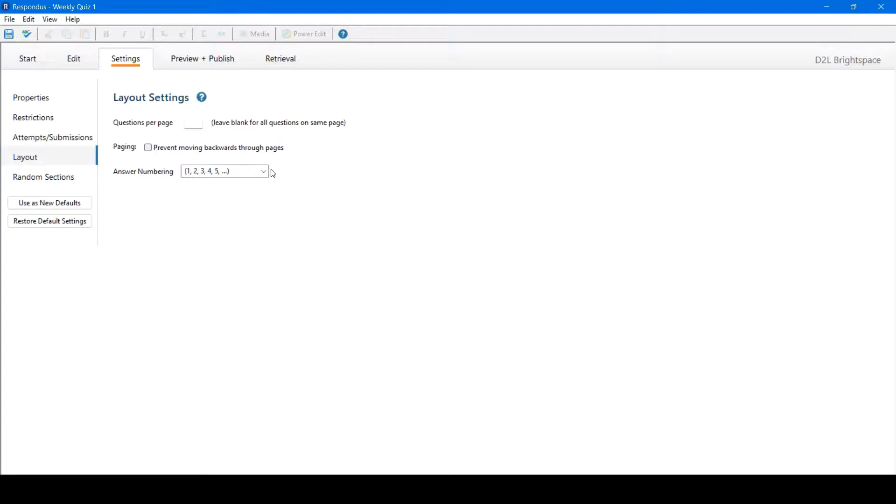
left_click(223, 170)
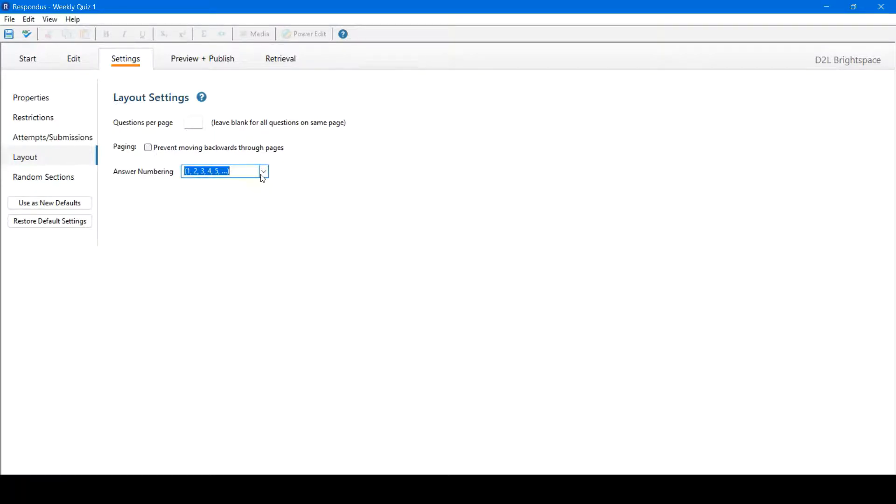
left_click(43, 177)
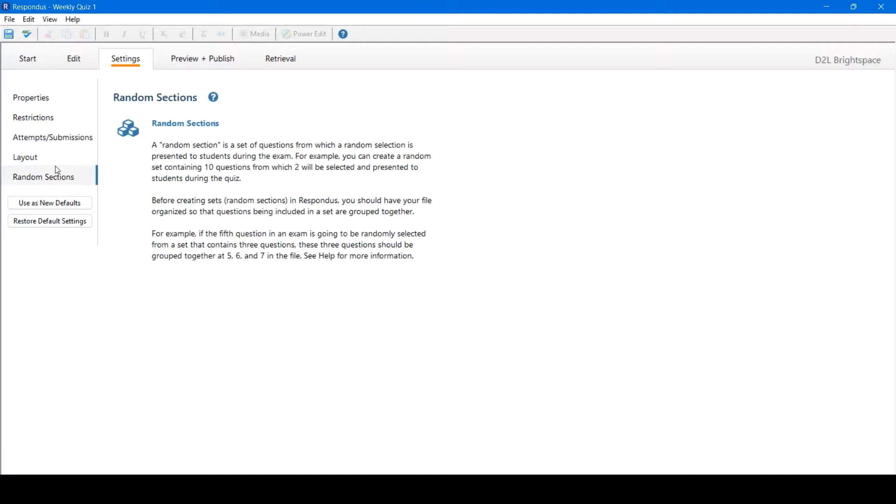
mouse_move(50, 150)
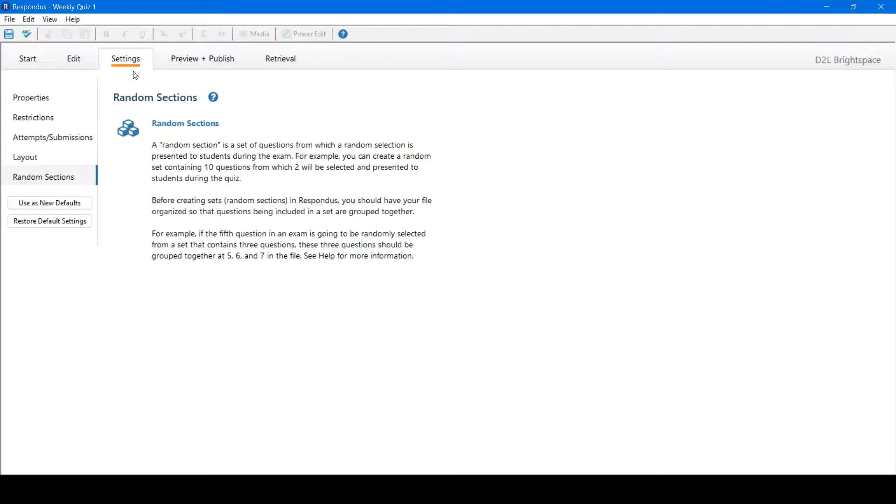
mouse_move(78, 108)
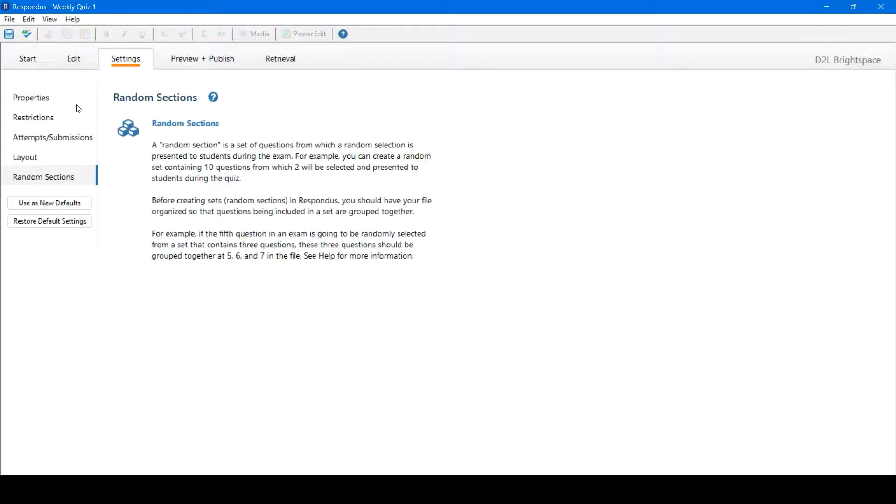
- Go back to the Properties page with the right-click and pager blocks and introduction
left_click(30, 97)
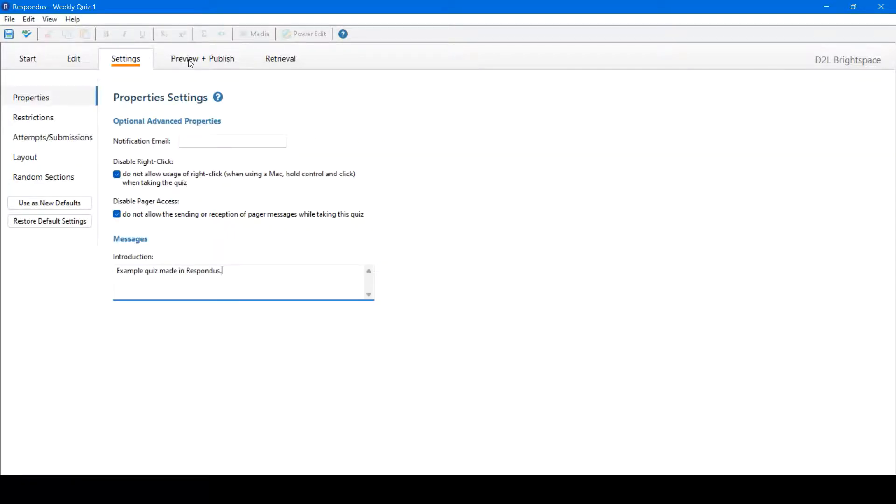
- Preview Weekly Quiz 1's two questions and their feedback, then close the preview
left_click(202, 59)
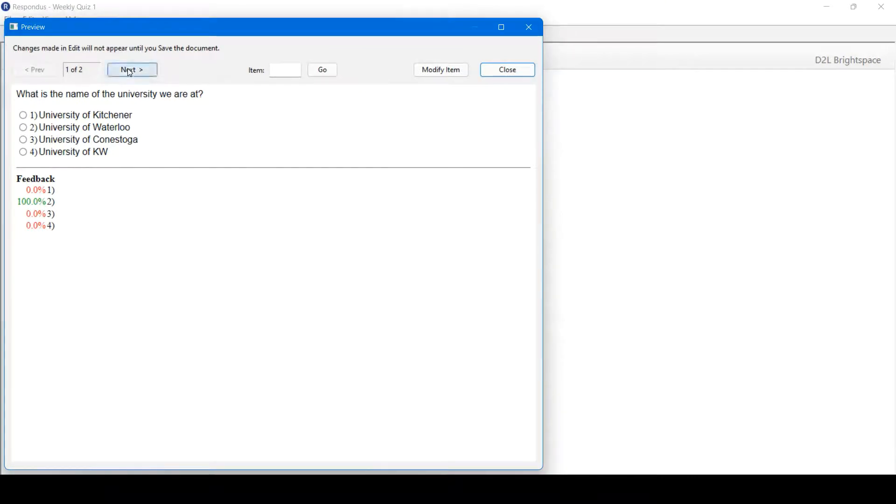
left_click(131, 69)
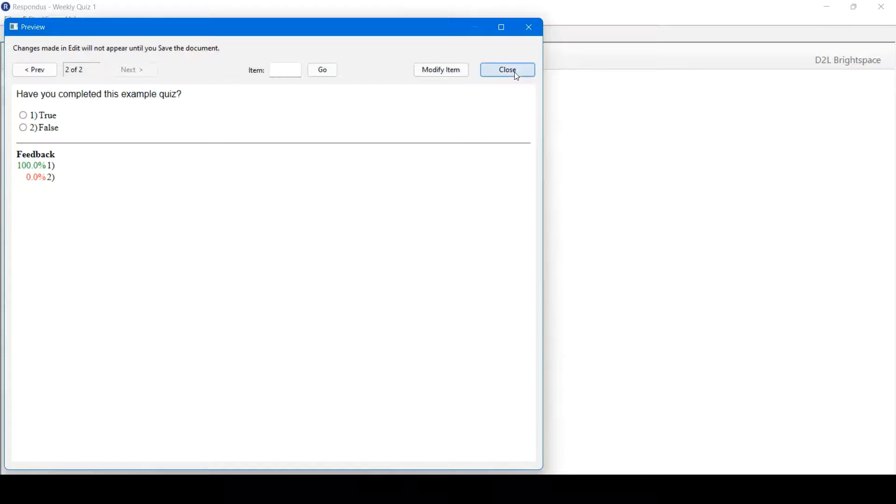
left_click(507, 69)
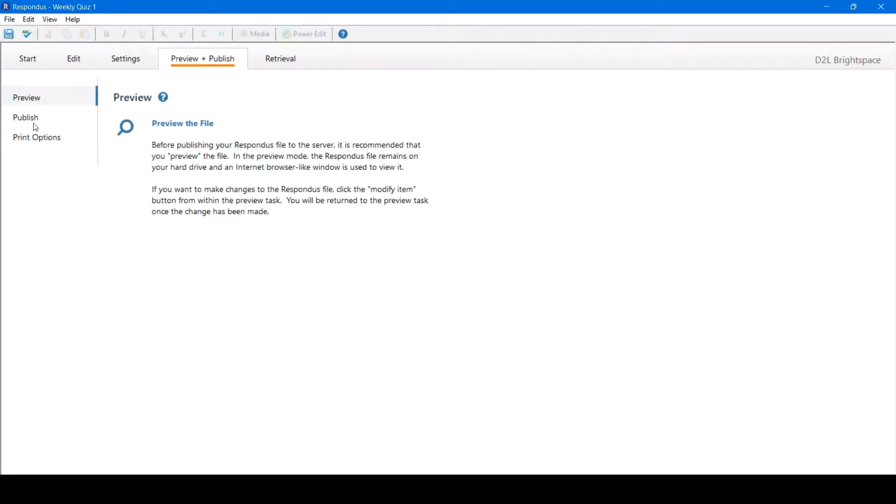
- Open the Respondus Publish Wizard from the publishing options
left_click(25, 117)
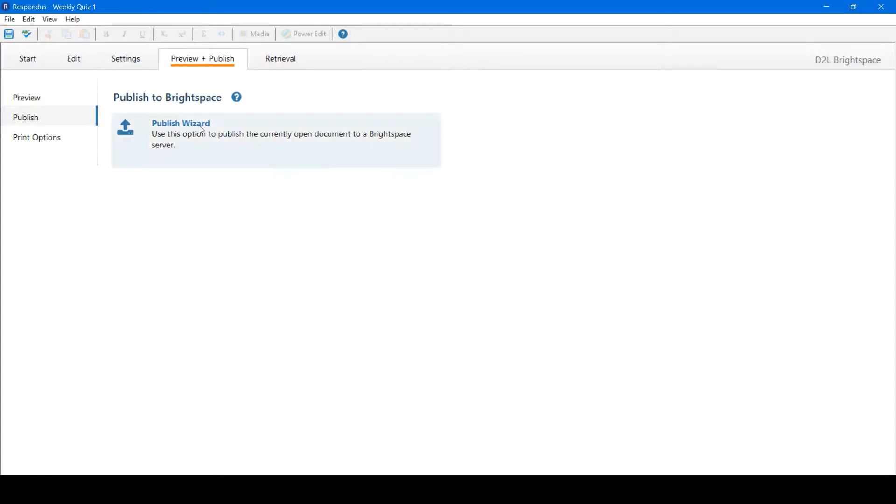
left_click(181, 134)
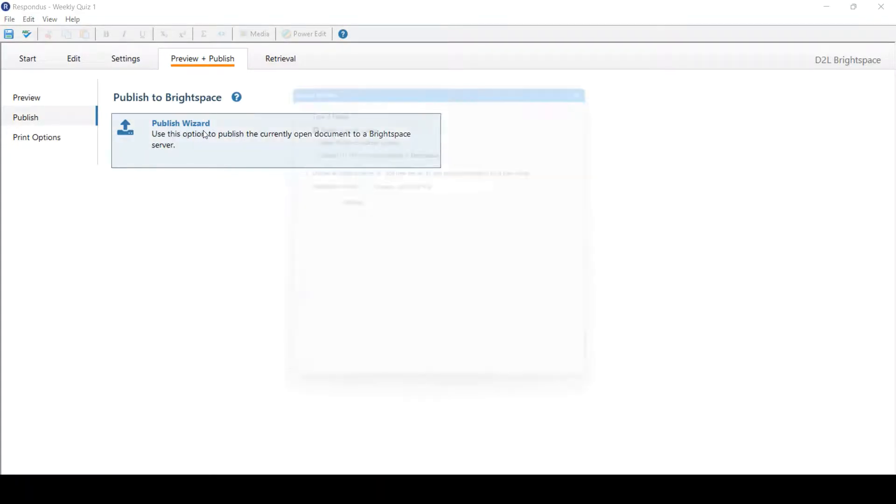
left_click(180, 134)
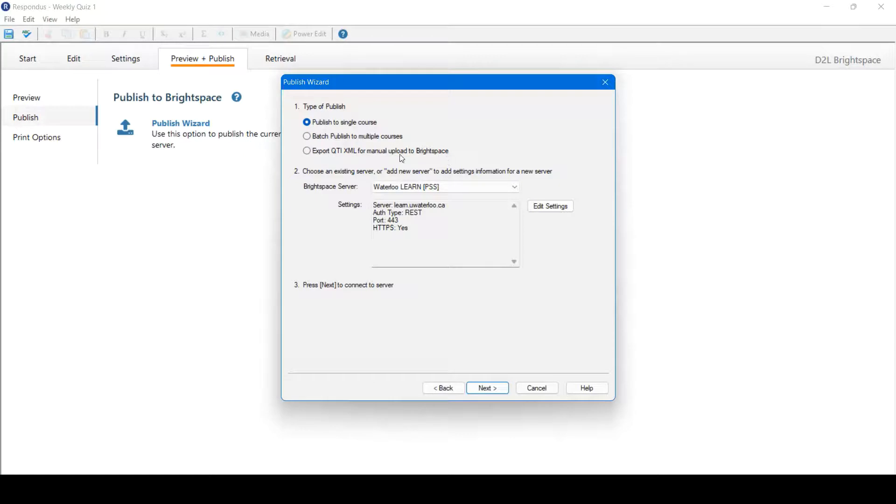
mouse_move(365, 189)
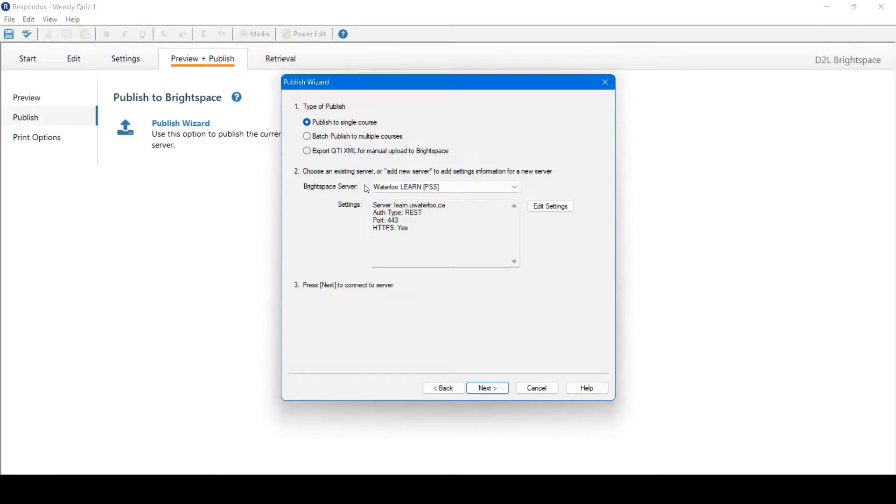
- Publish to a single course on the Waterloo LEARN [PSS] Brightspace server and start connecting
left_click(445, 186)
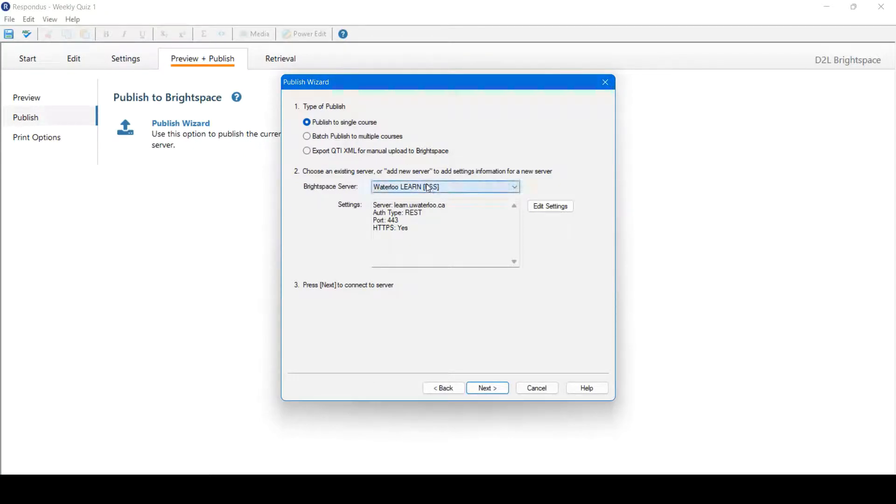
left_click(513, 186)
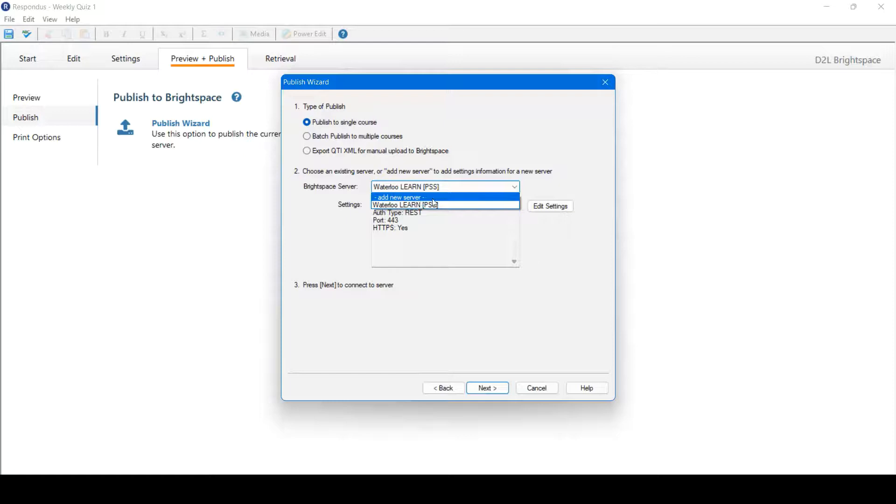
left_click(405, 205)
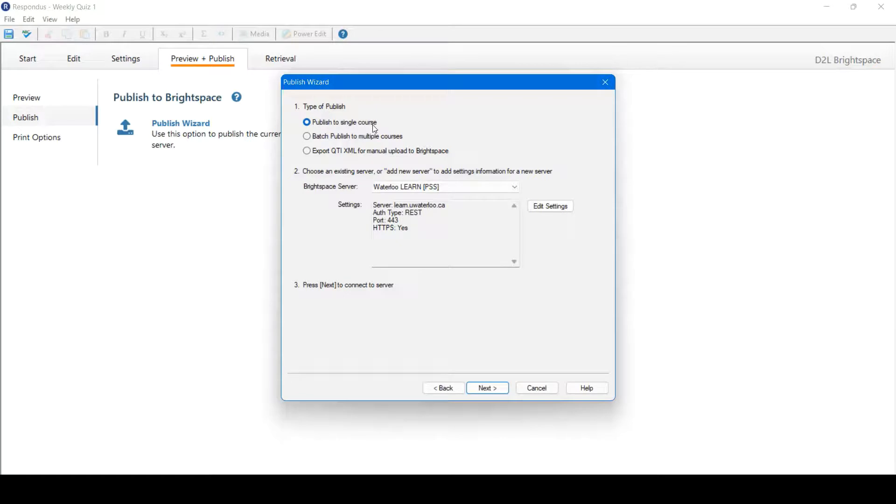
left_click(444, 187)
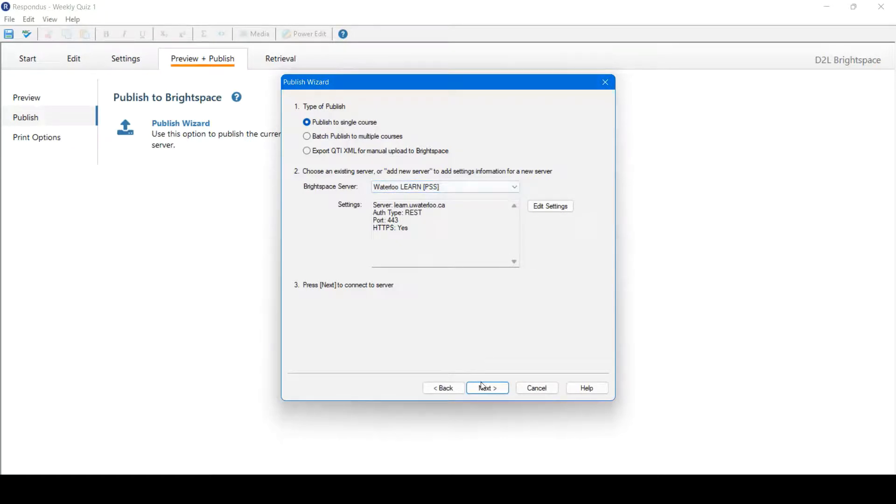
left_click(485, 387)
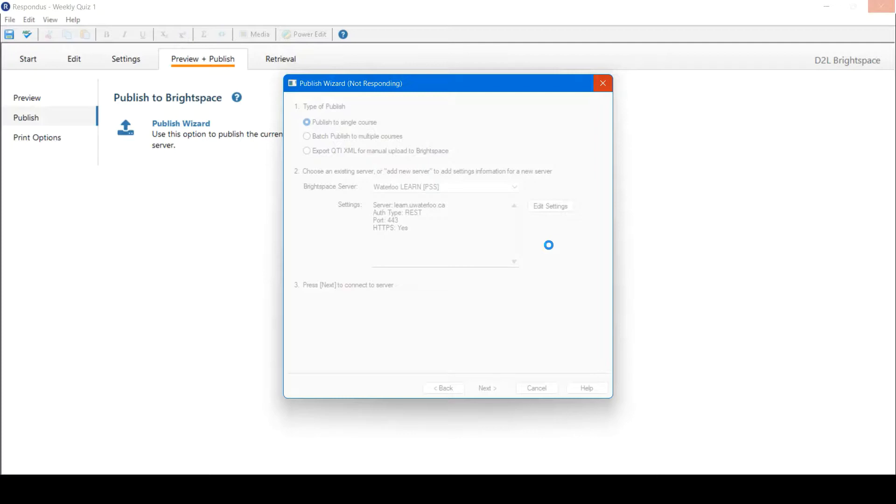
- Connect to Waterloo LEARN and reach the wizard's course selection page
left_click(486, 387)
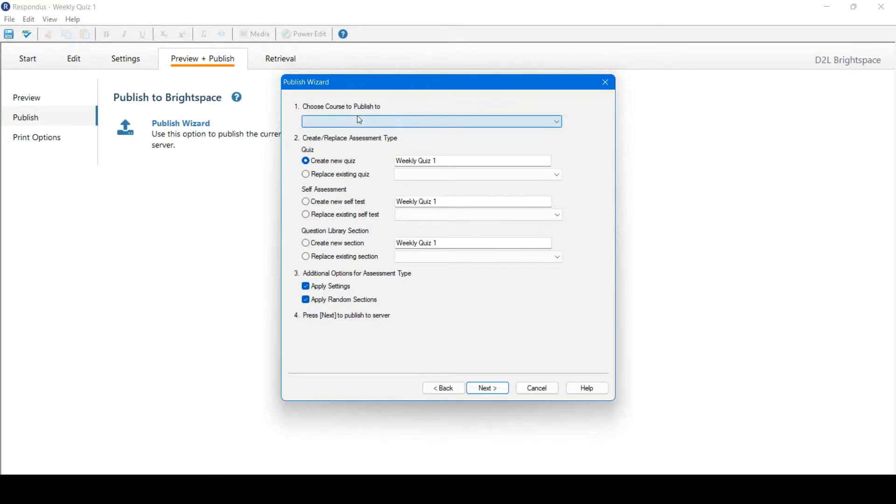
- Select the Sandbox_J_Tyler course, creating new quiz 'Weekly Quiz 1' with settings applied
left_click(555, 121)
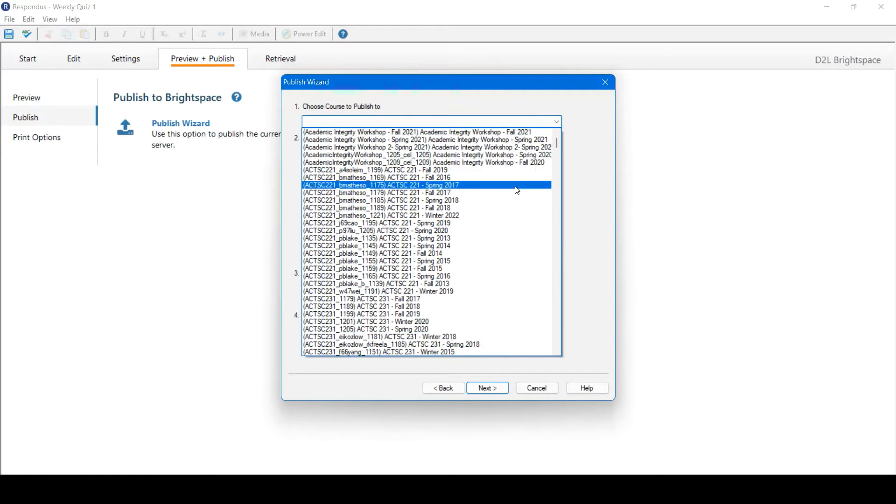
scroll("down", 3)
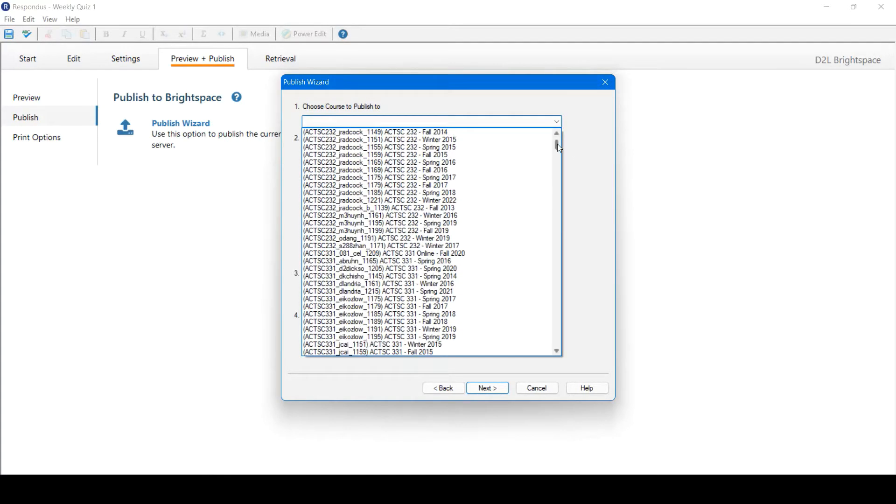
scroll("down", 3)
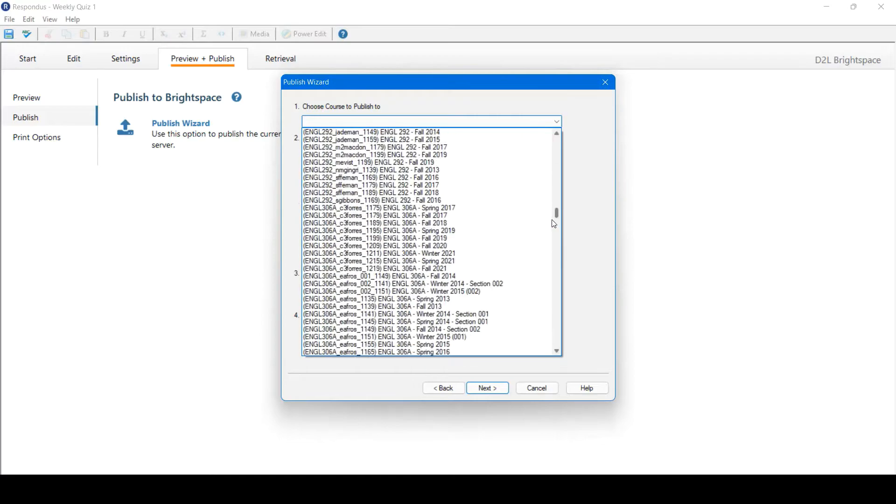
scroll("down", 3)
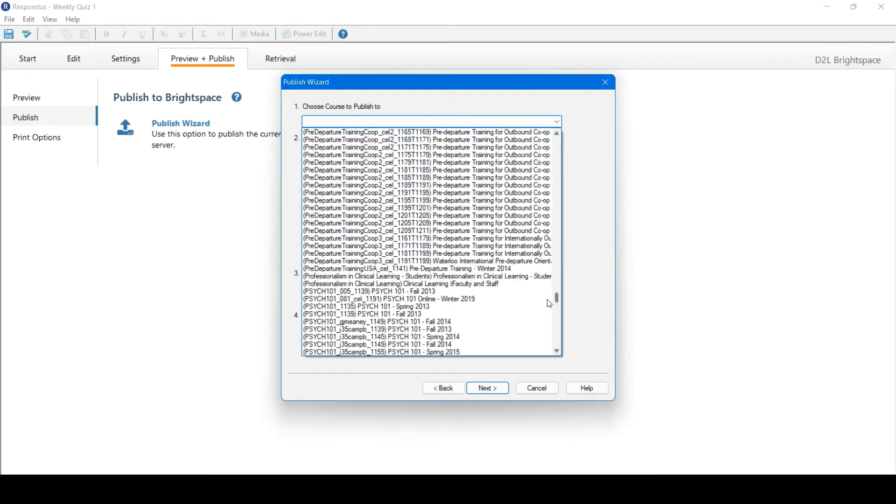
scroll("down", 3)
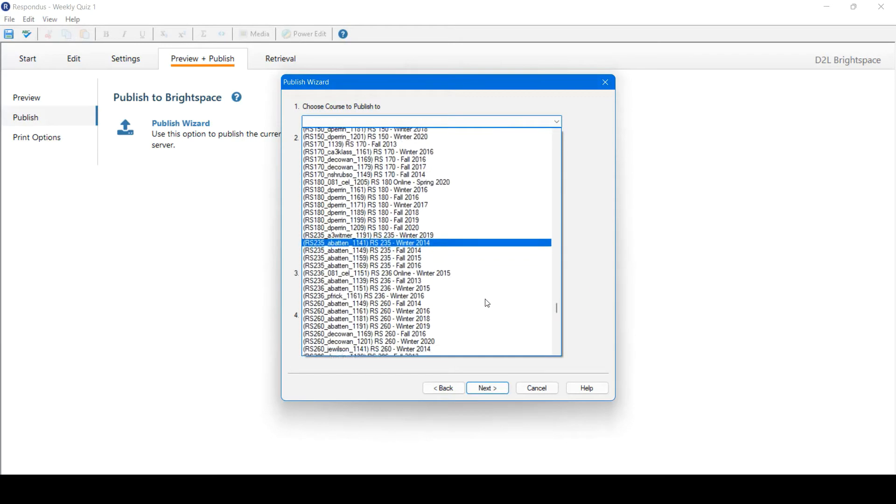
scroll("down", 3)
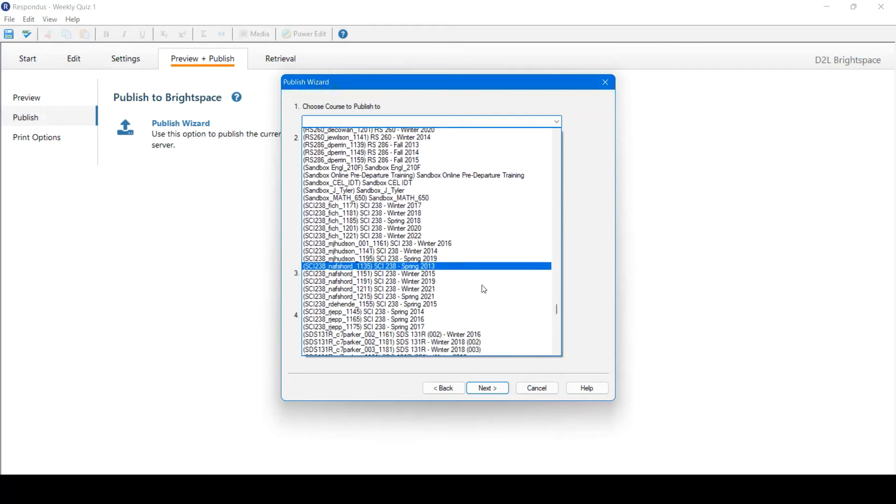
left_click(354, 163)
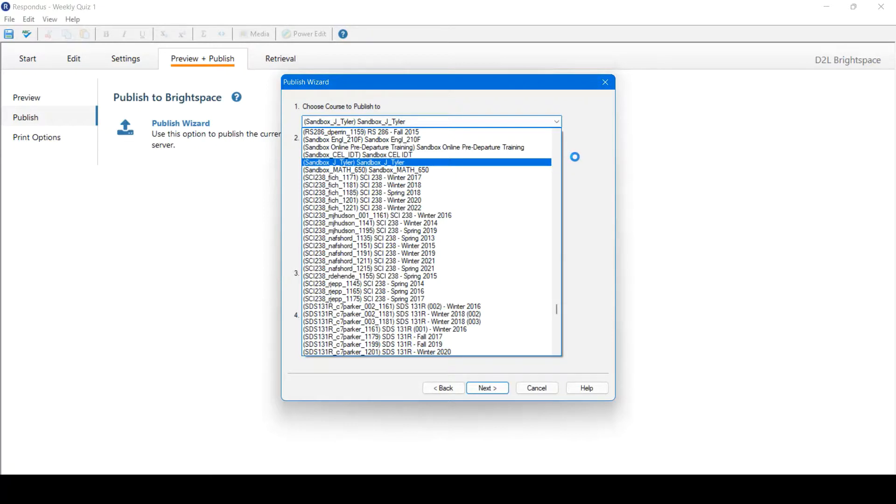
left_click(353, 162)
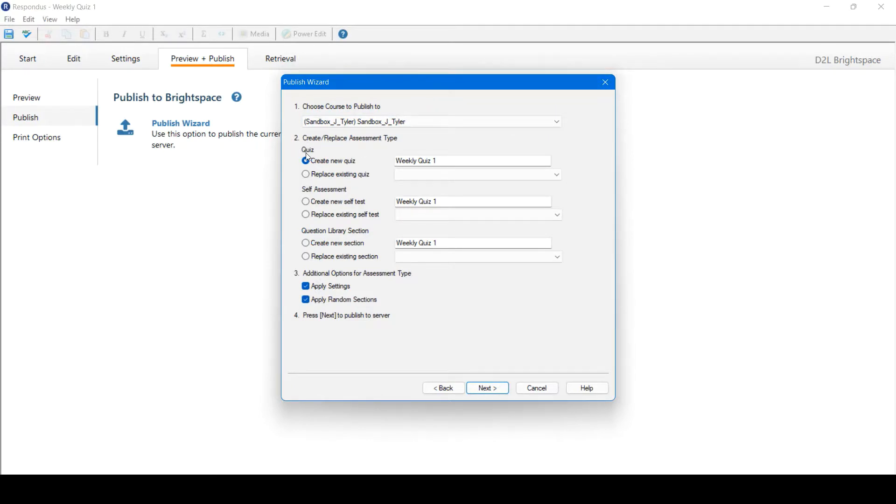
left_click(306, 160)
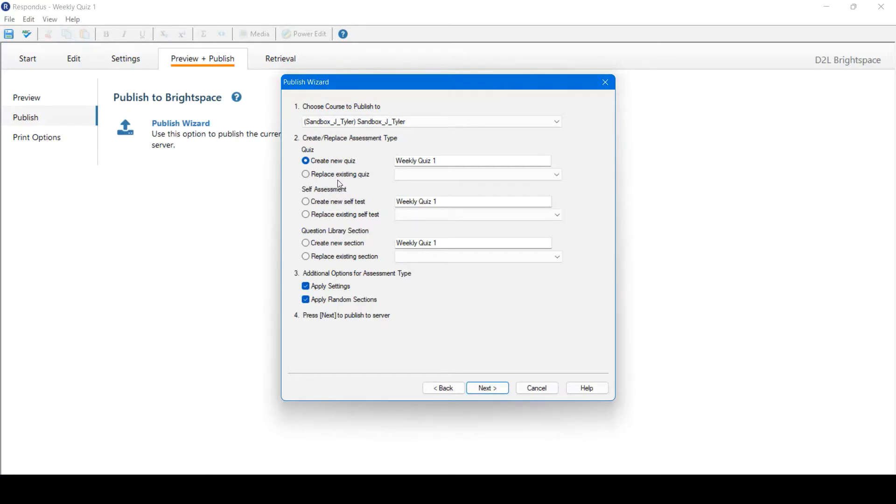
mouse_move(331, 171)
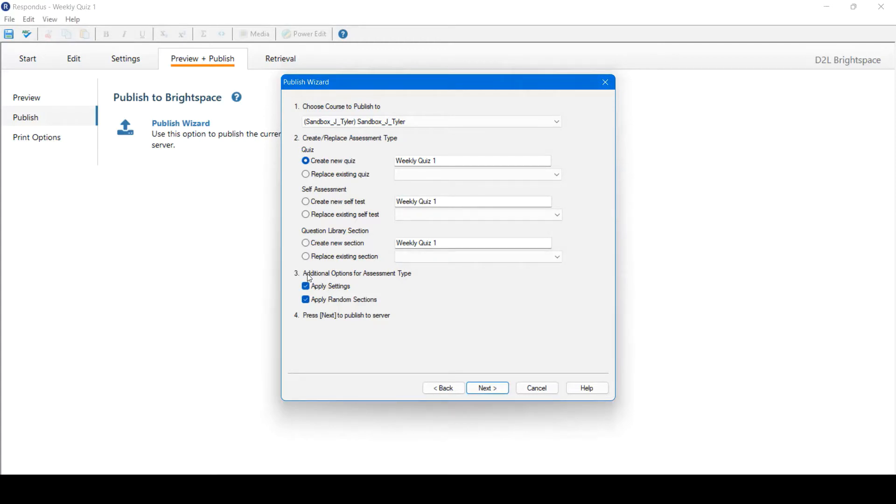
mouse_move(403, 280)
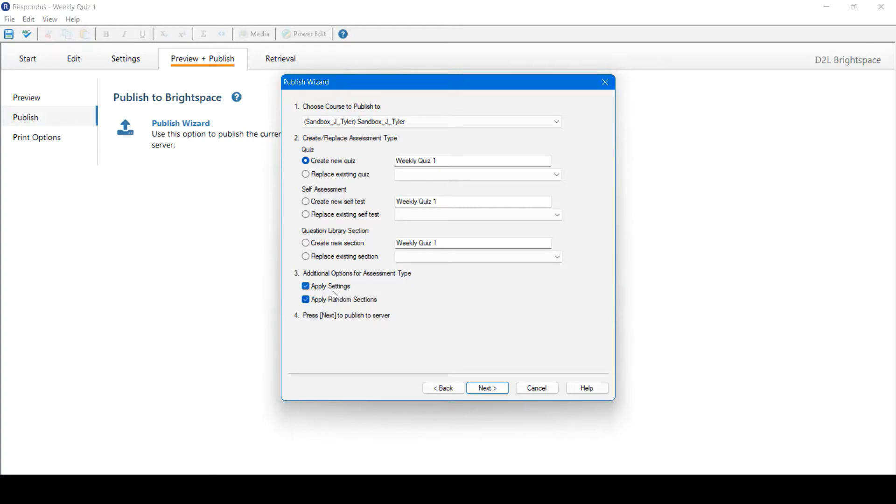
mouse_move(400, 289)
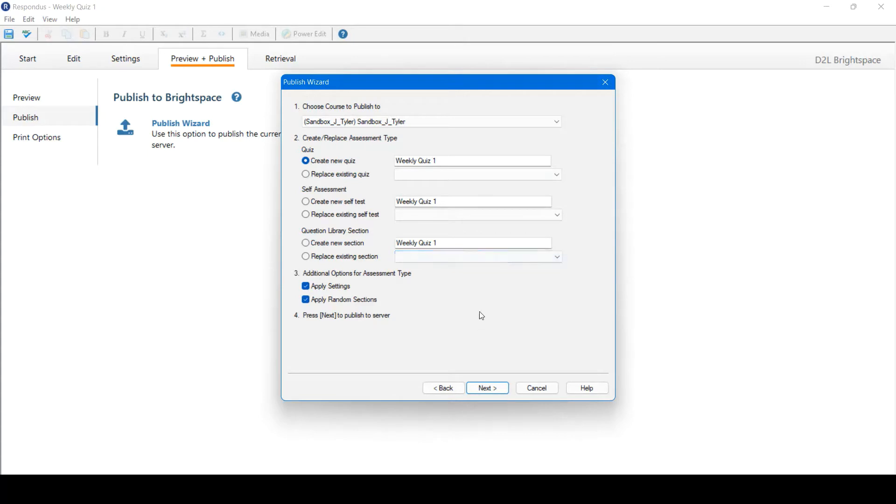
- Publish the settings and 2 questions to Brightspace, then finish the wizard
left_click(486, 387)
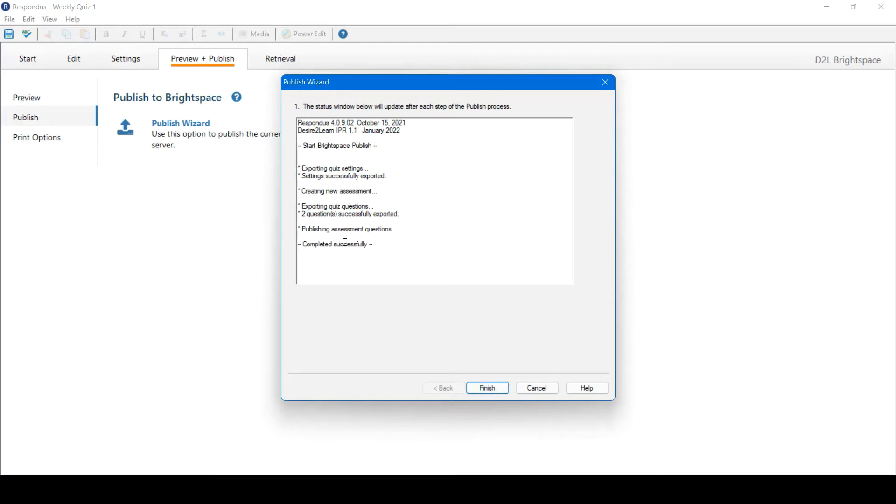
mouse_move(487, 388)
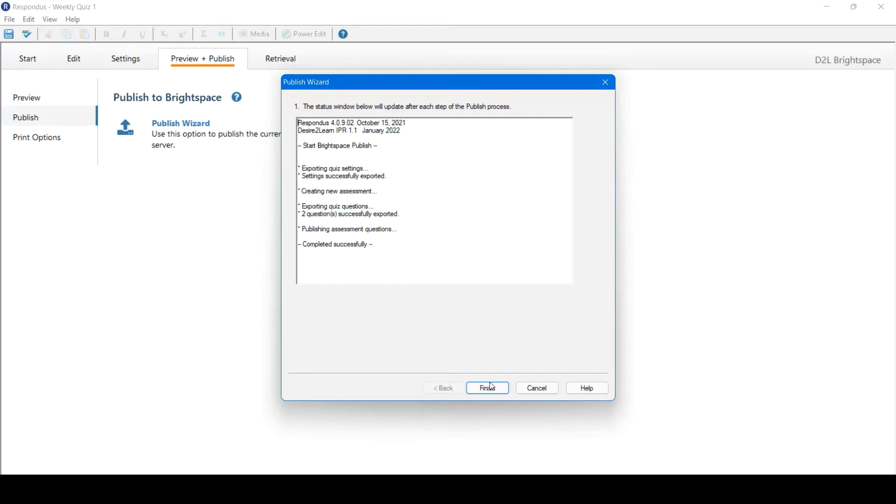
left_click(486, 387)
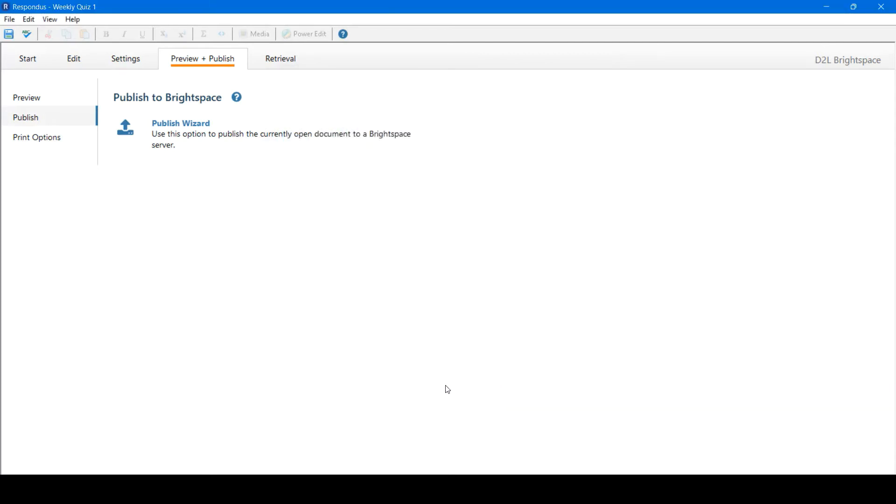
mouse_move(461, 353)
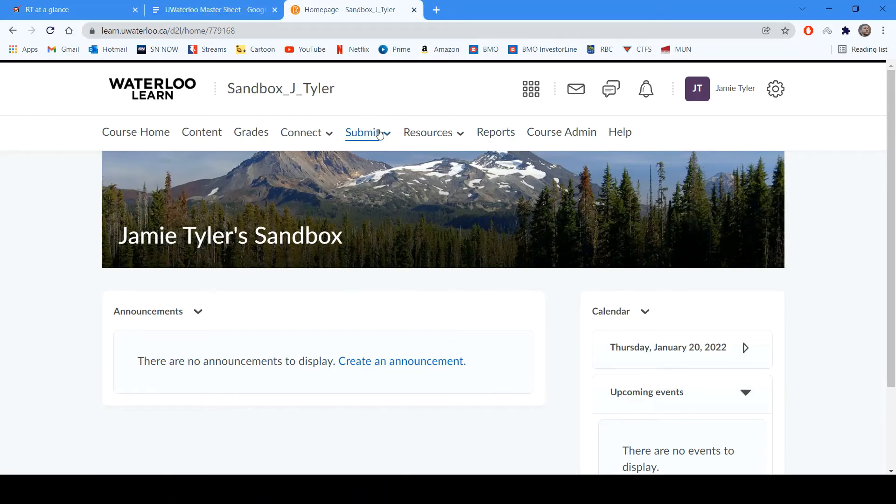
- Open Sandbox_J_Tyler's Quizzes page from the Submit menu to confirm Weekly Quiz 1
left_click(363, 132)
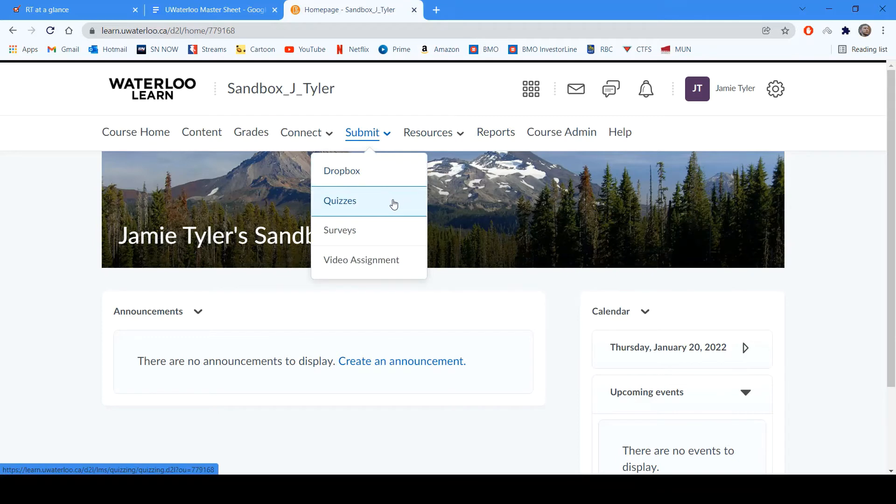
left_click(339, 201)
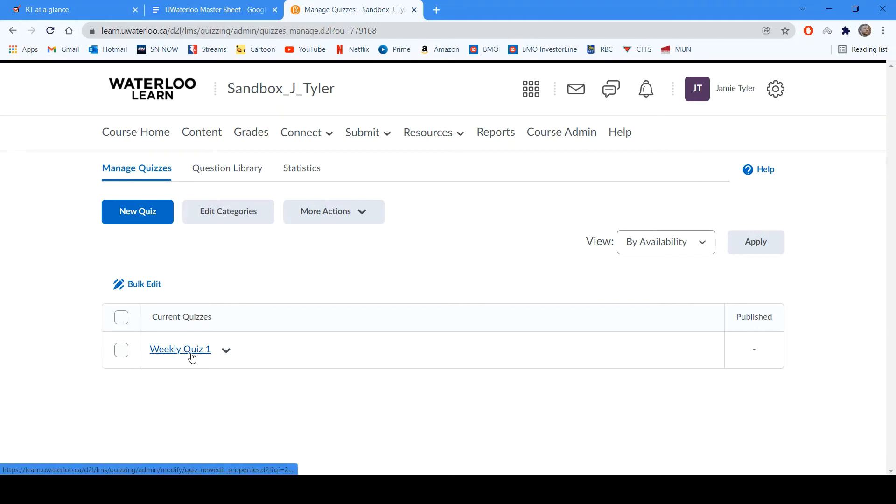
mouse_move(174, 354)
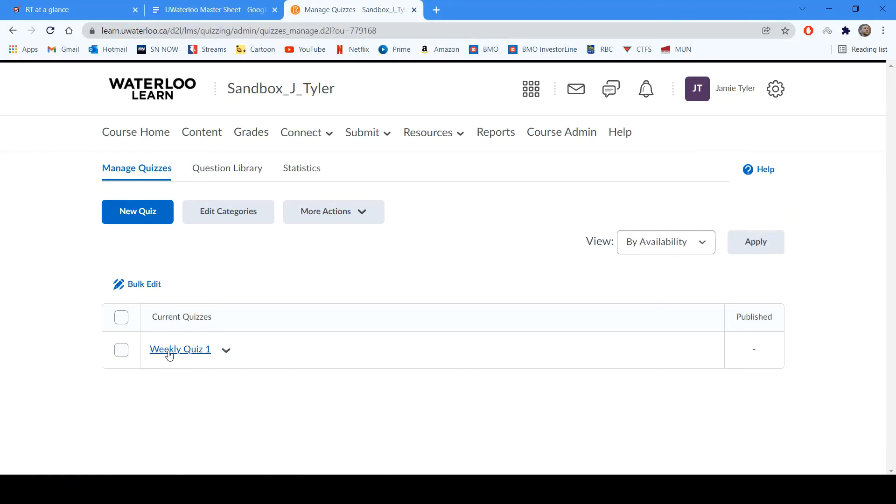
mouse_move(323, 241)
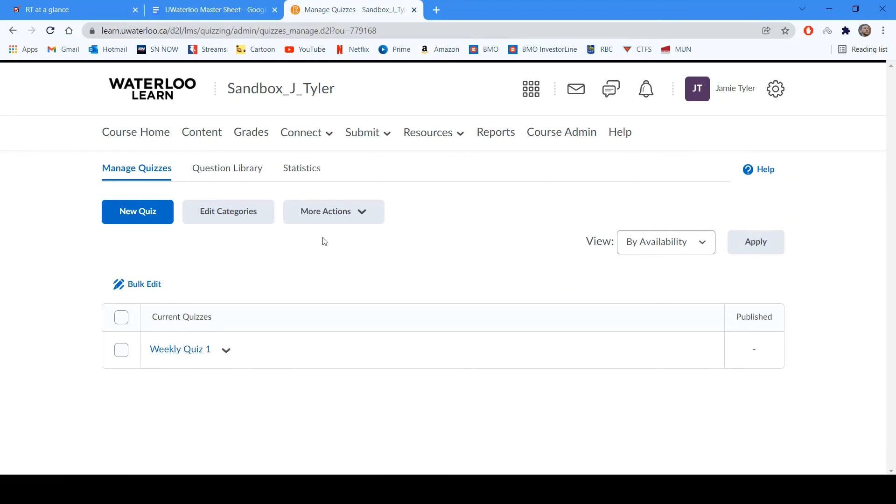
mouse_move(334, 146)
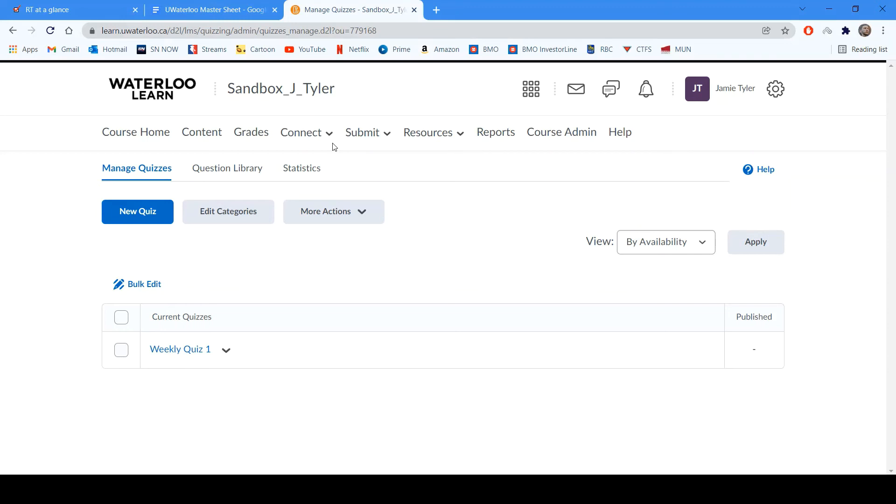
mouse_move(354, 191)
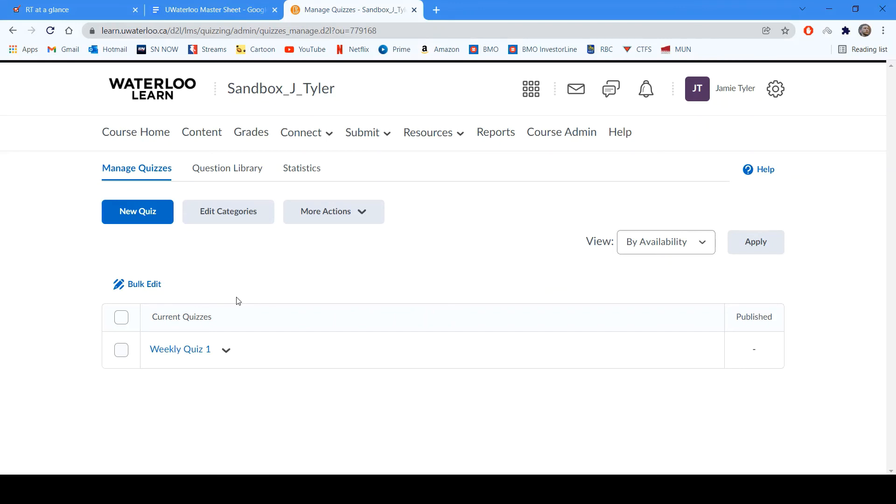
mouse_move(489, 313)
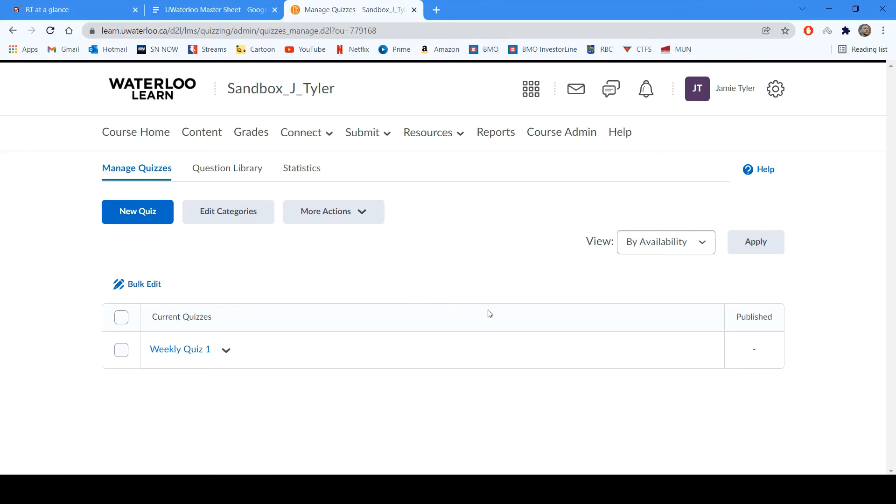